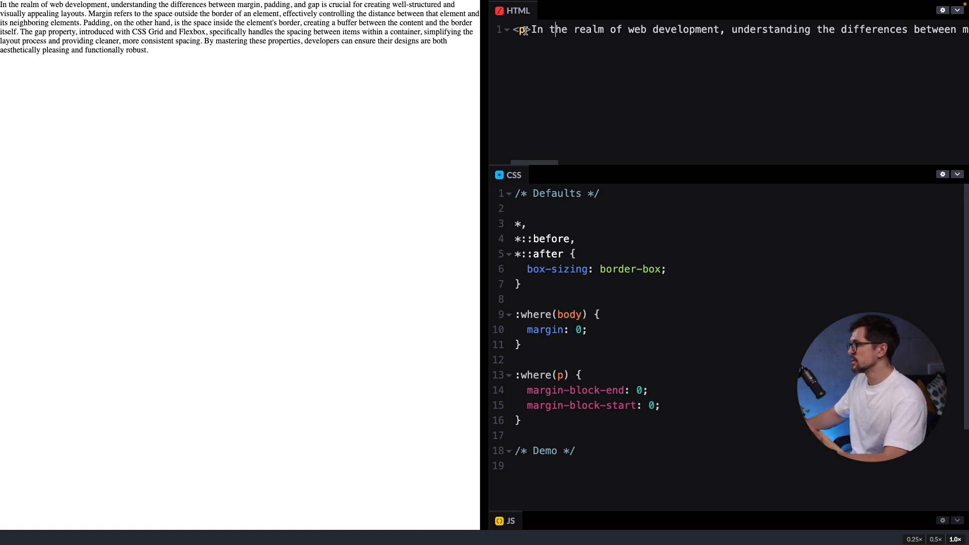
pyautogui.moveTo(610, 241)
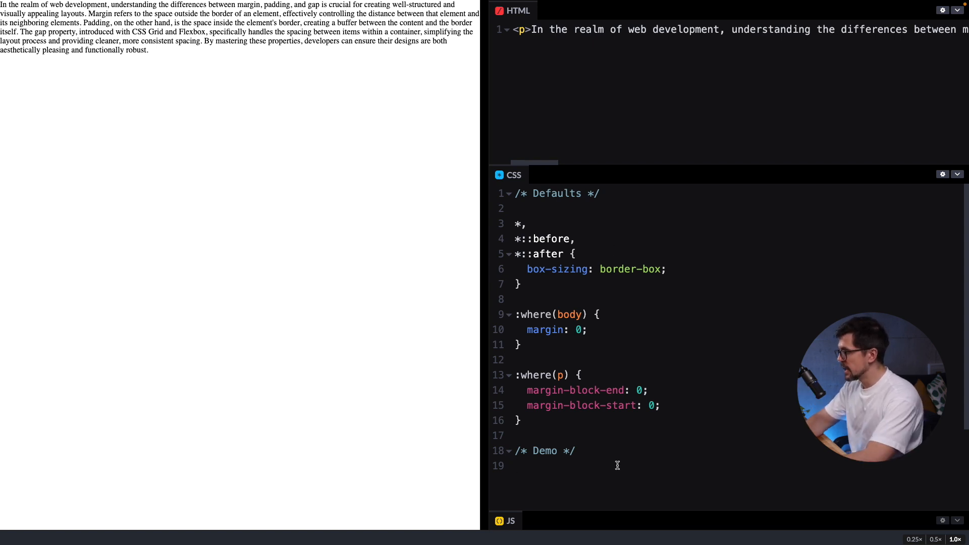
# Step: Add a demo p rule giving paragraphs margin-block-start: 2rem between the duplicated paragraphs
pyautogui.write('p {')
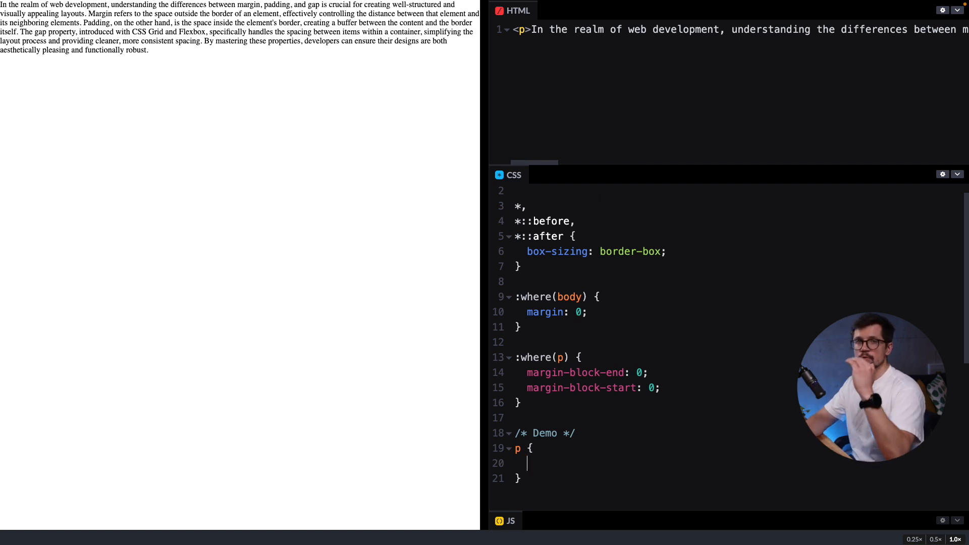
pyautogui.write('margin-block-start: 2rem;')
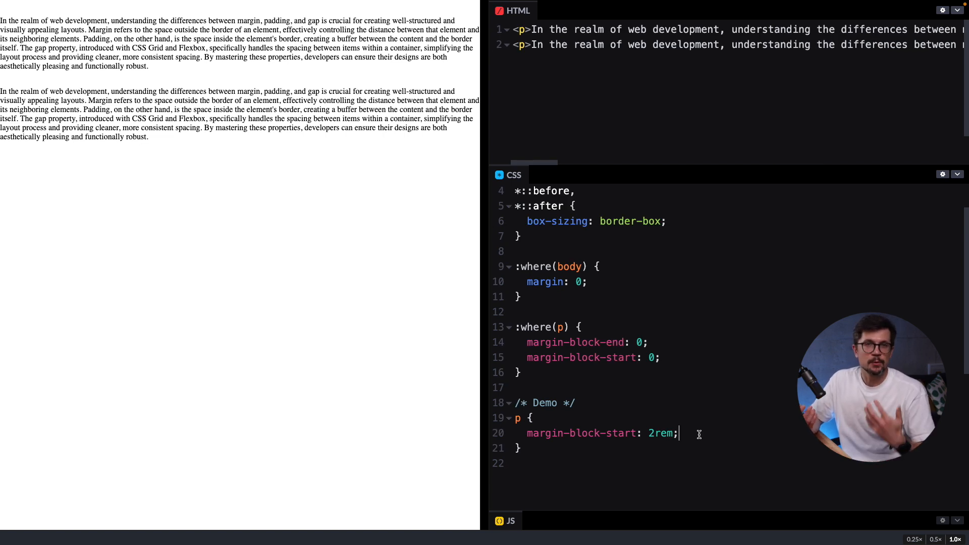
# Step: Add padding: 2rem and background-color: #f5f5f5 to the p rule, fixing the doubled hash
pyautogui.press('enter')
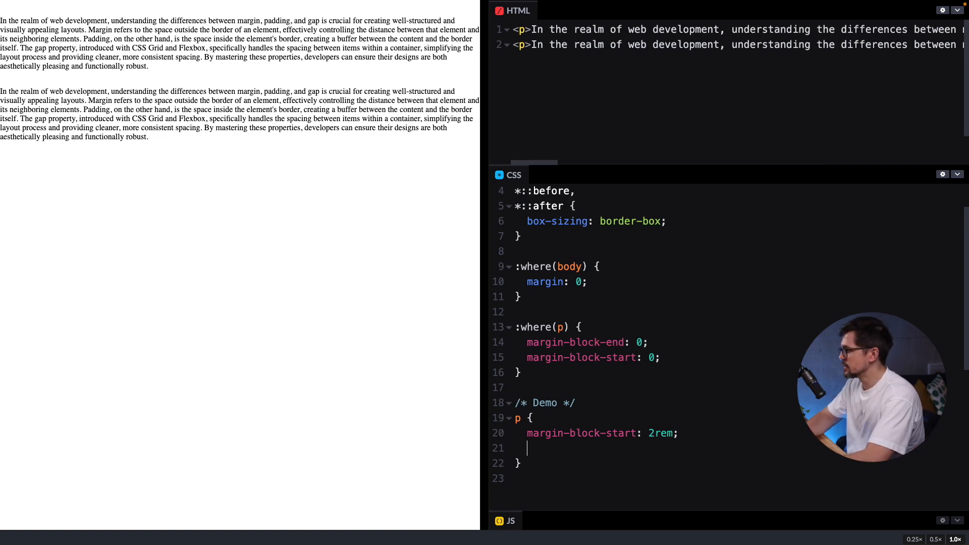
pyautogui.write('paddi')
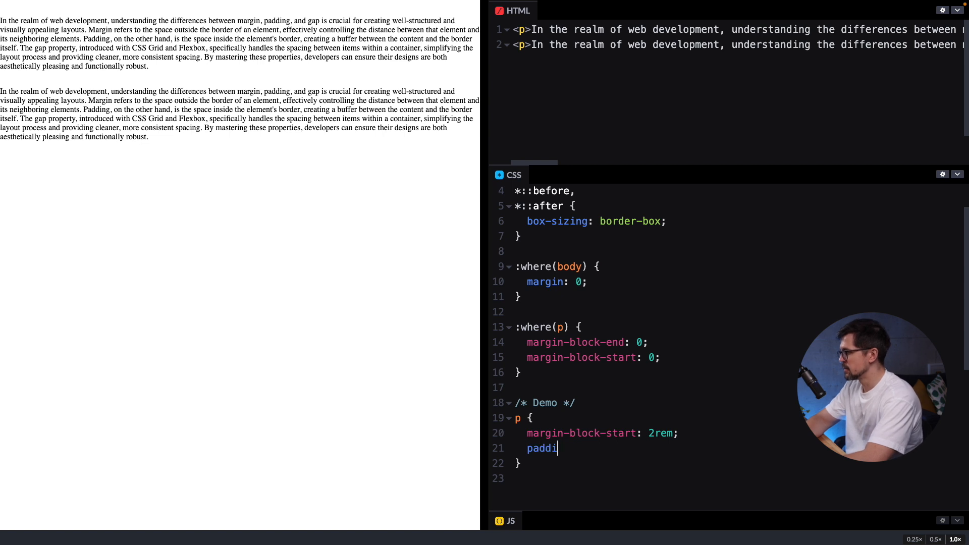
pyautogui.write('ng: 2')
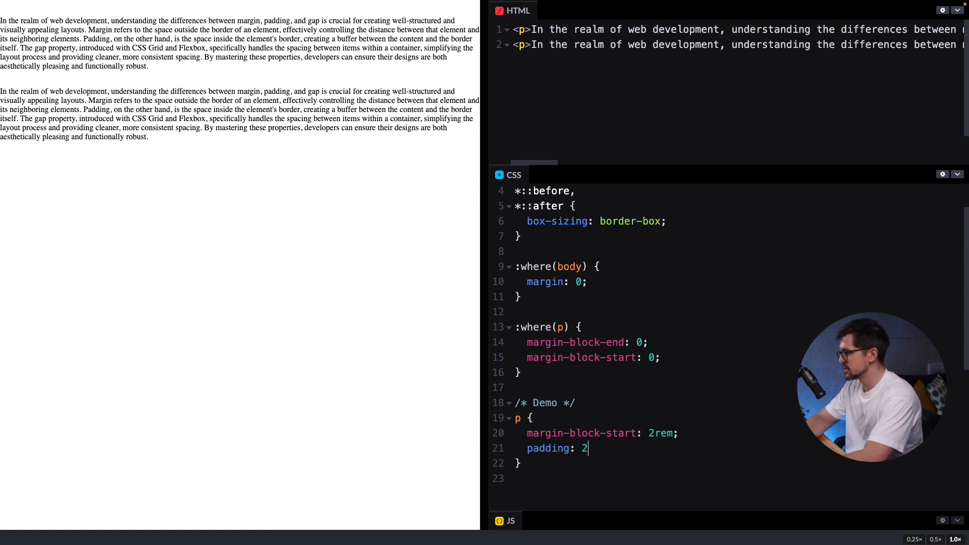
pyautogui.write('rem;')
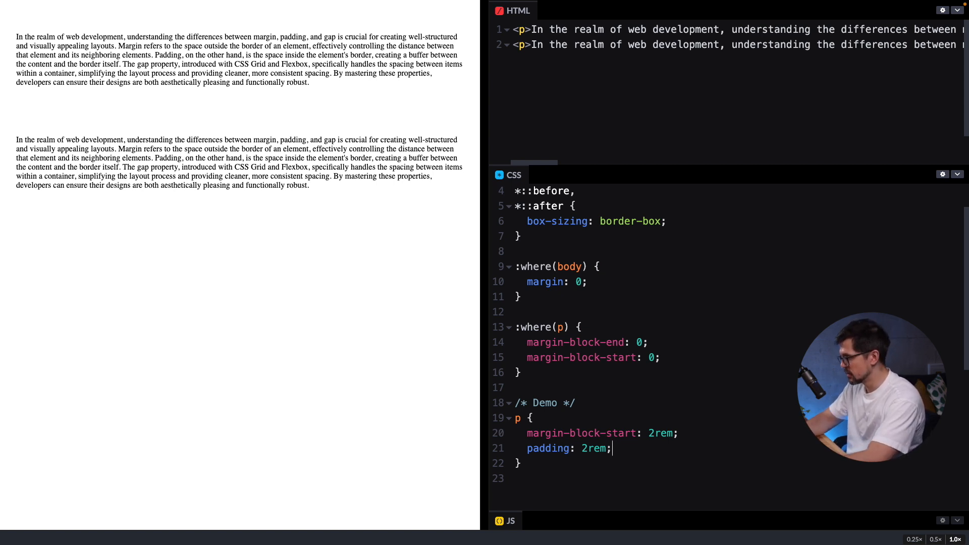
pyautogui.write('background-color: ##f5f5f5;')
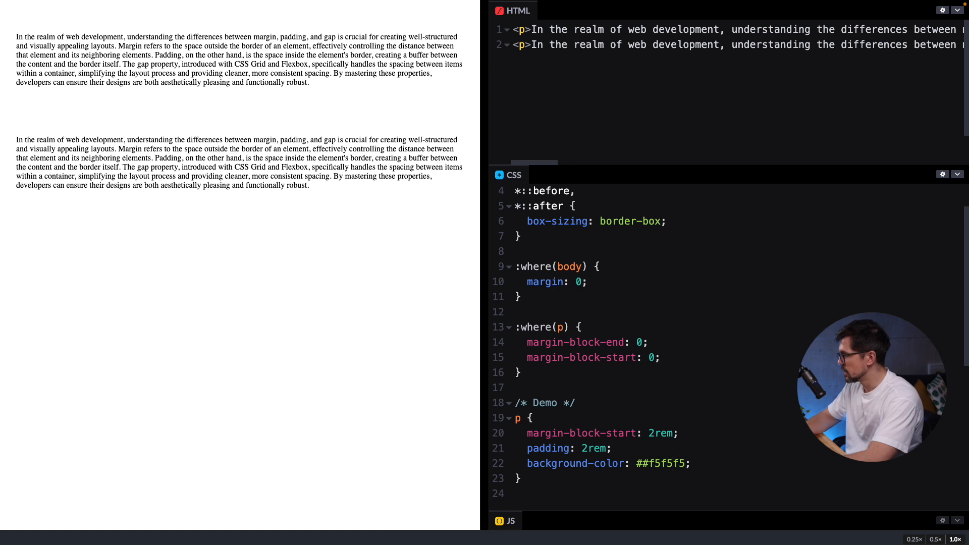
pyautogui.press('Backspace')
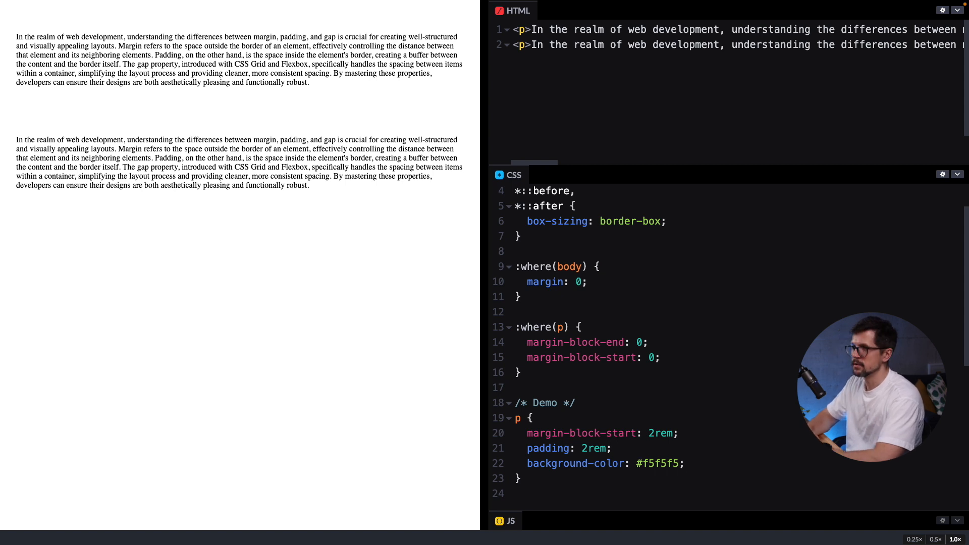
pyautogui.click(683, 463)
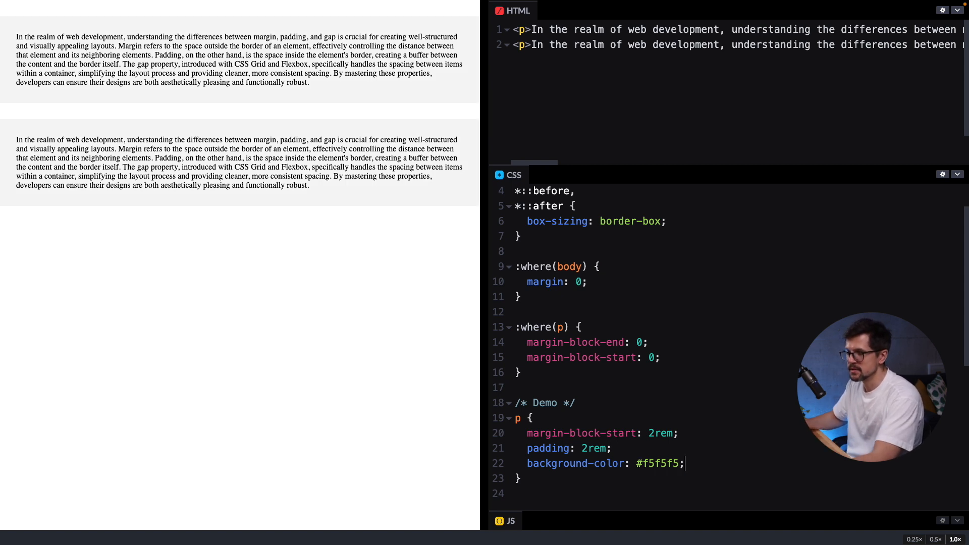
pyautogui.moveTo(191, 127)
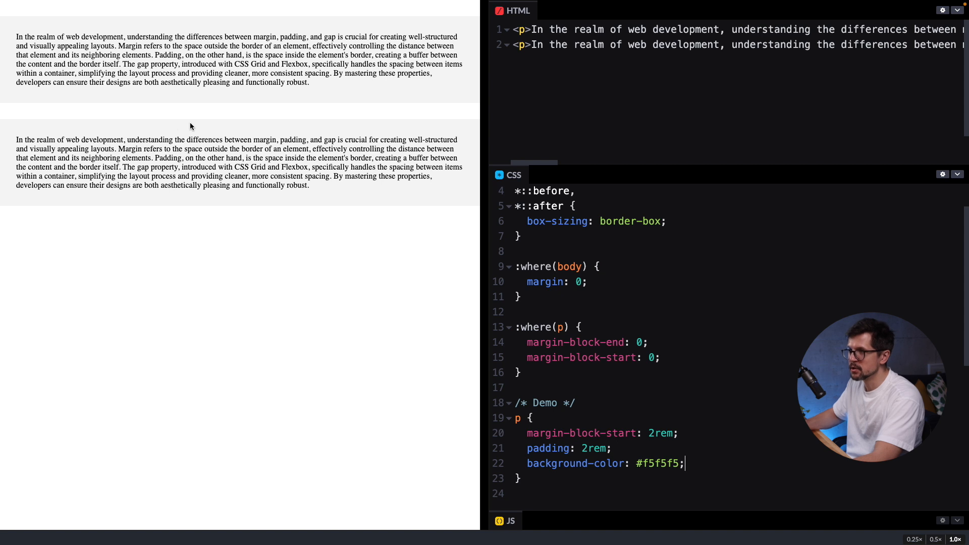
pyautogui.moveTo(186, 130)
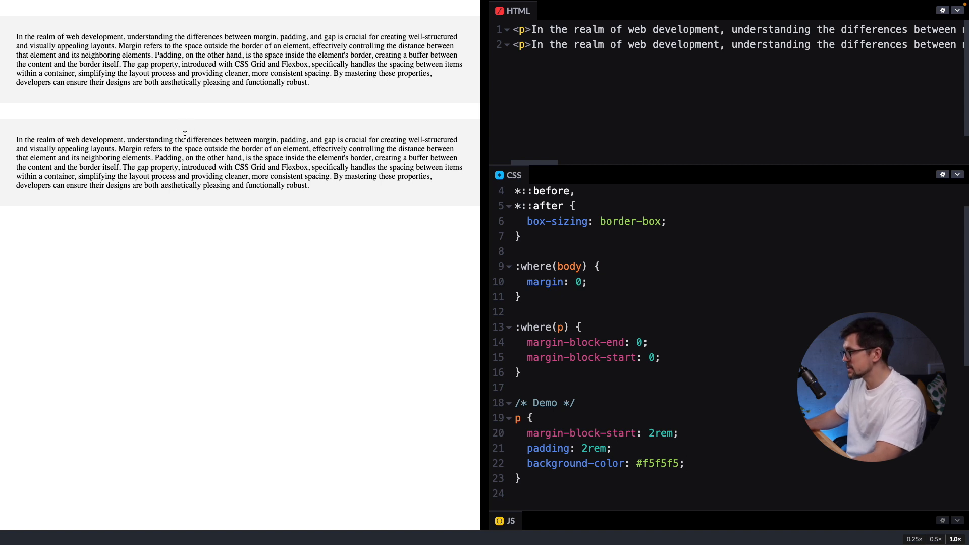
# Step: Add border: 1px solid to the p rule so each paragraph is outlined
pyautogui.write('b')
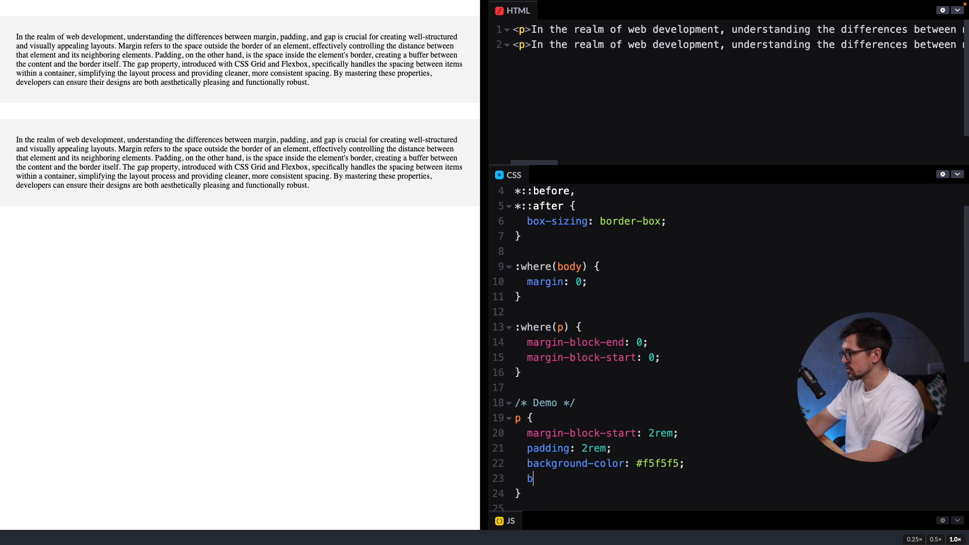
pyautogui.write('order: 1px solid;')
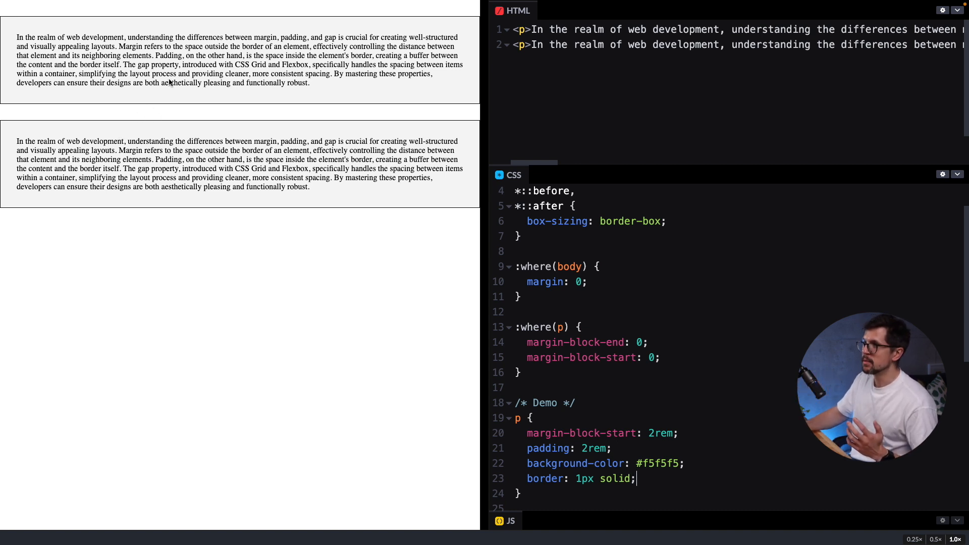
pyautogui.scroll(-3)
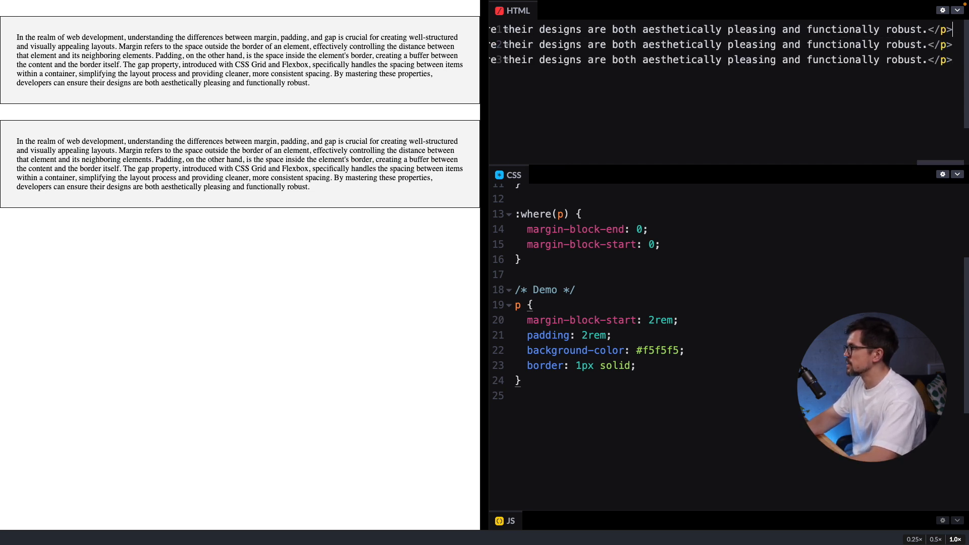
# Step: Wrap the paragraphs in div.wrap styled as a three-column grid with gap: 1rem
pyautogui.write('d')
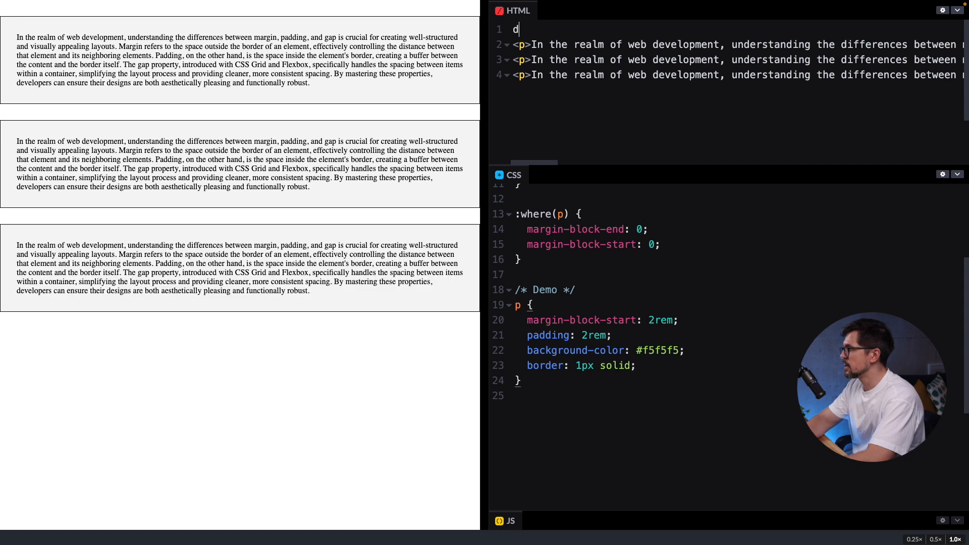
pyautogui.press('ctrl+s')
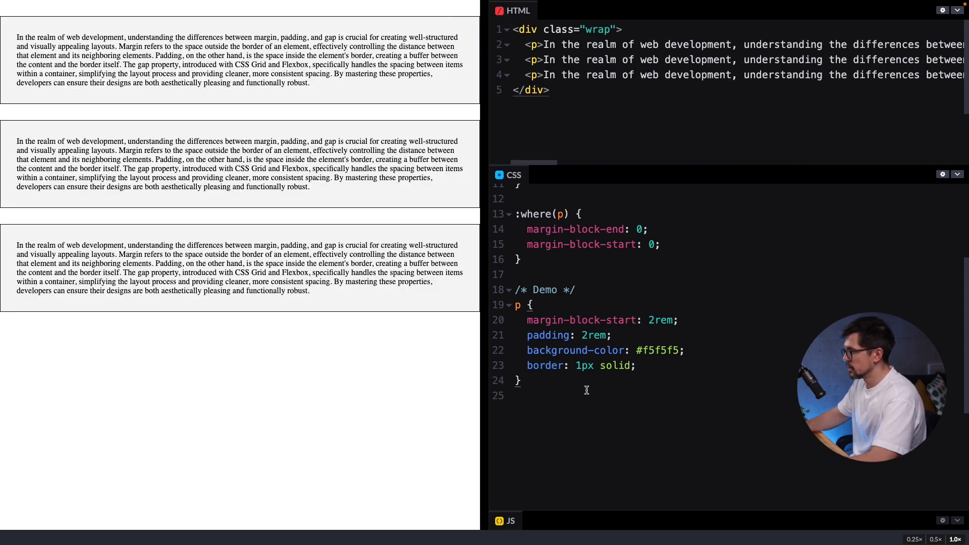
pyautogui.write('.wrap {')
pyautogui.write('grid-template-columns: repeat(3, minmax(0, 1fr));')
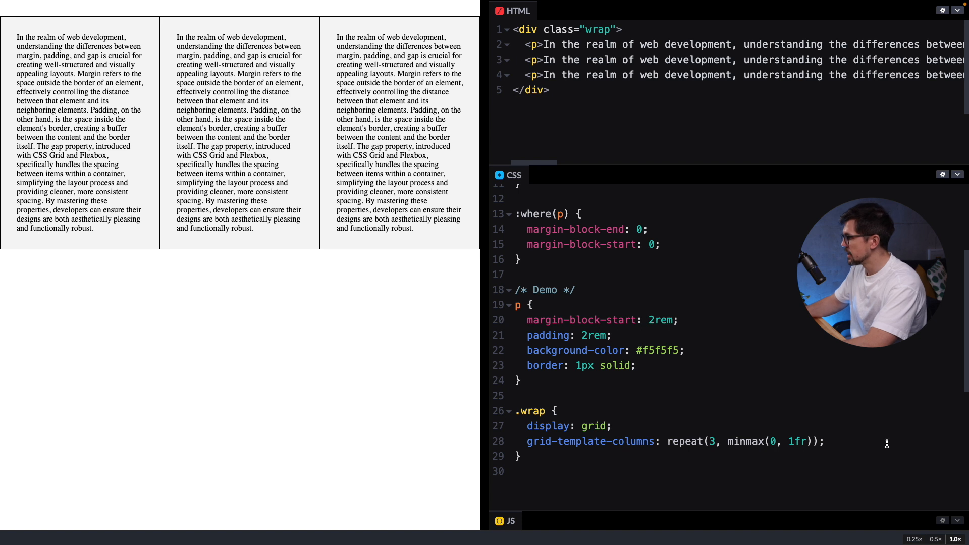
pyautogui.write('gap:')
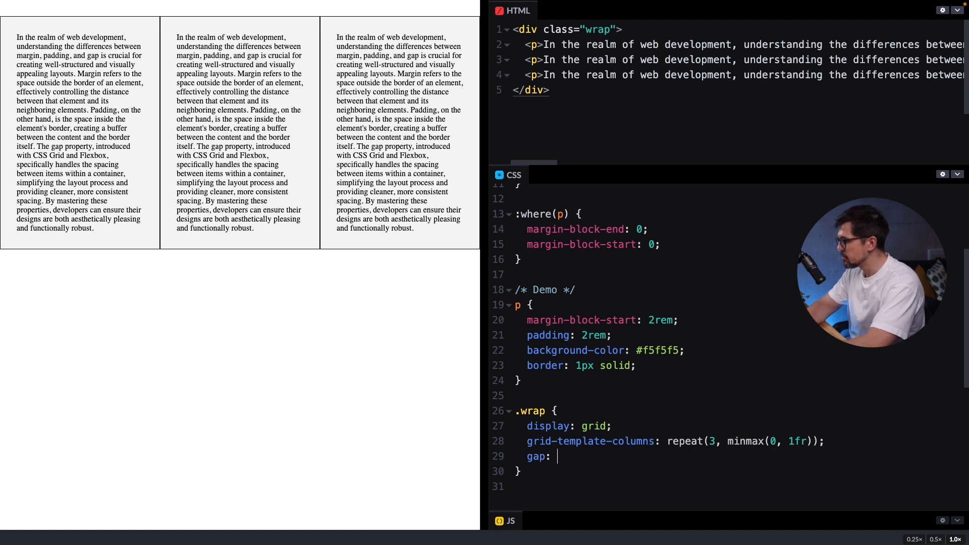
pyautogui.write('1rem;')
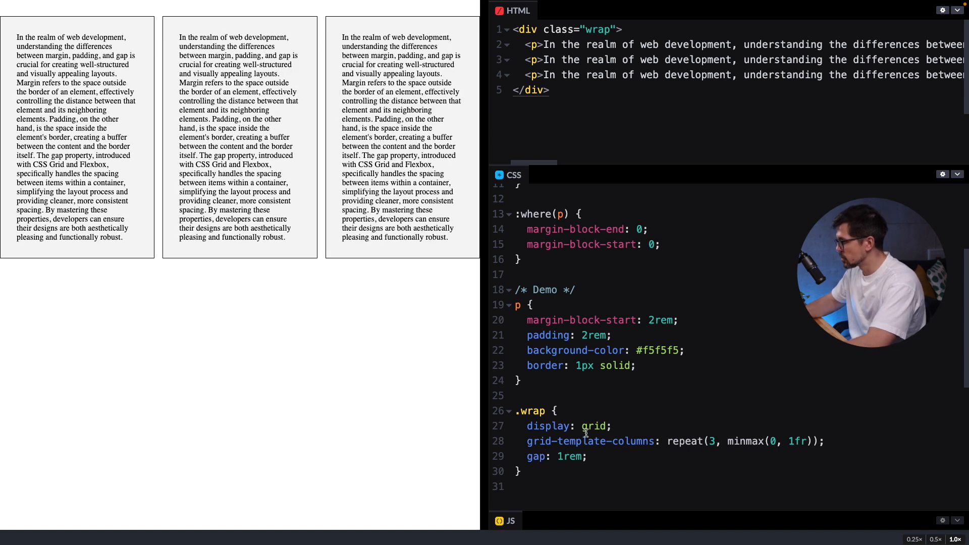
pyautogui.write('fle')
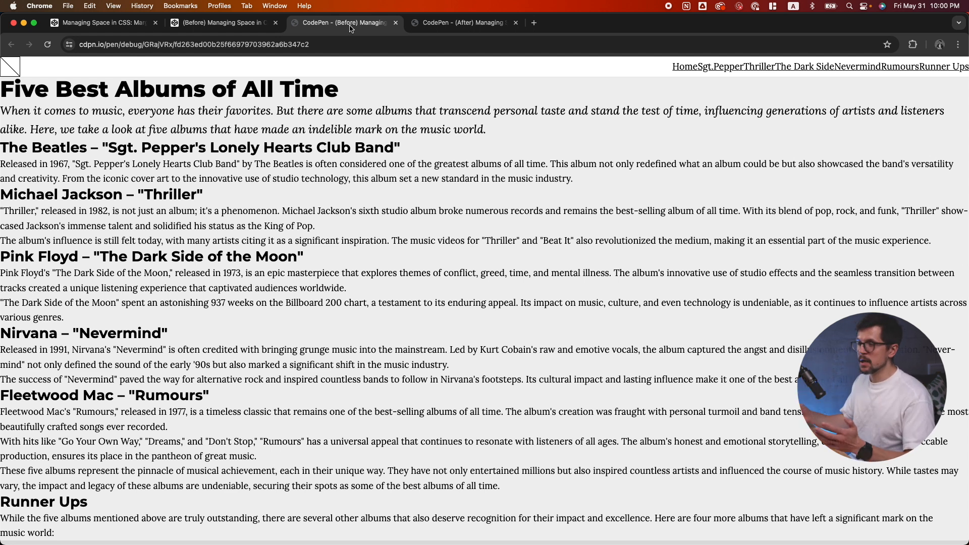
# Step: Switch to the 'CodePen - (Before)' albums page tab to view the before version
pyautogui.click(460, 24)
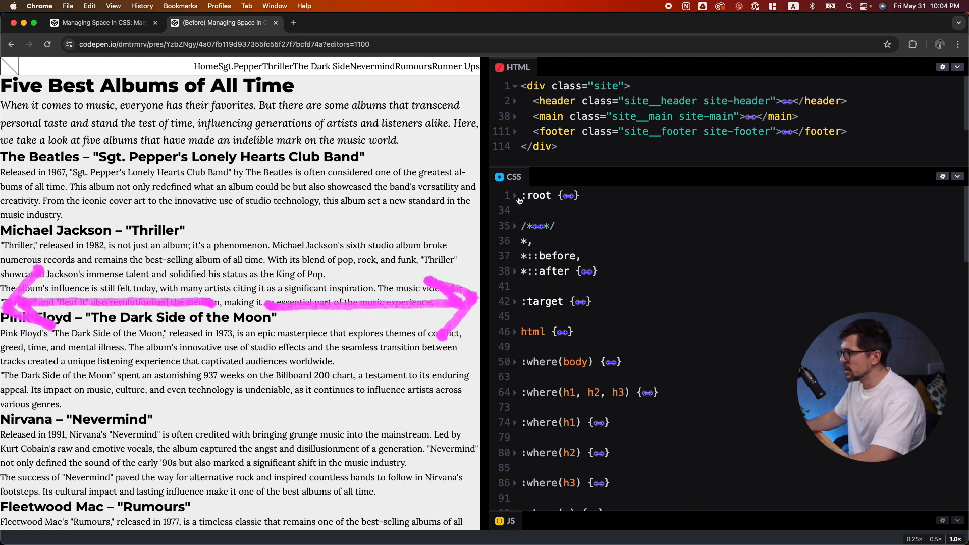
# Step: Add --width--site-gutter: var(--step-3) to the :root custom properties after --width--content
pyautogui.click(515, 194)
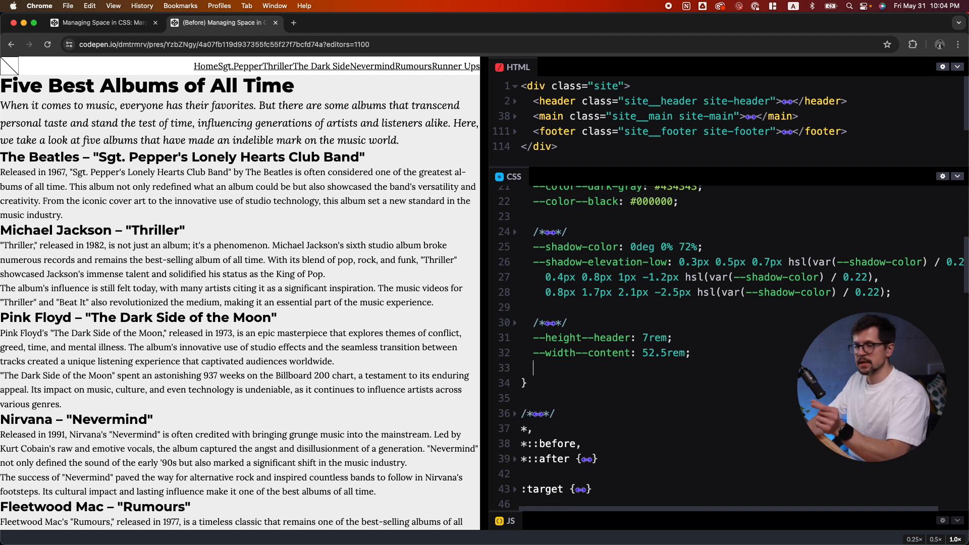
pyautogui.write('--')
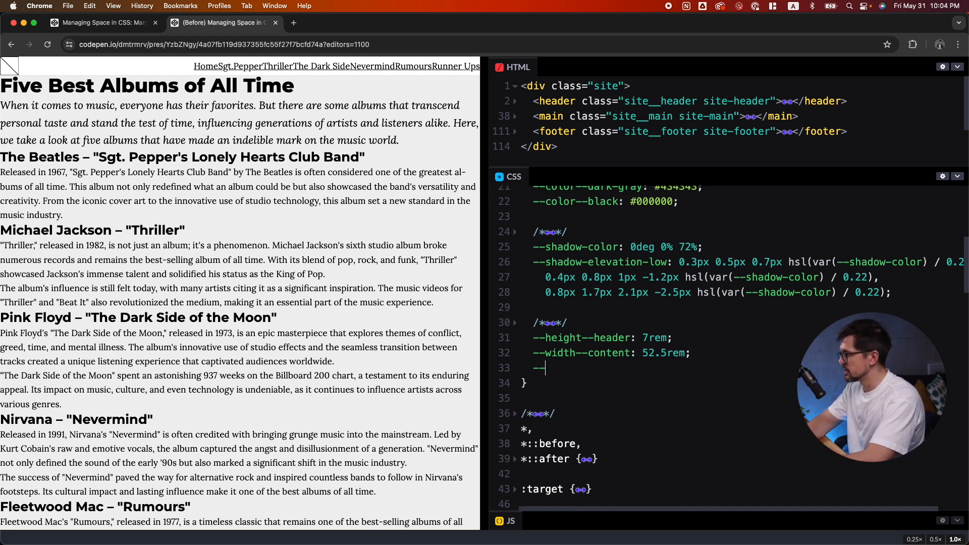
pyautogui.write('width--site-gutter: var')
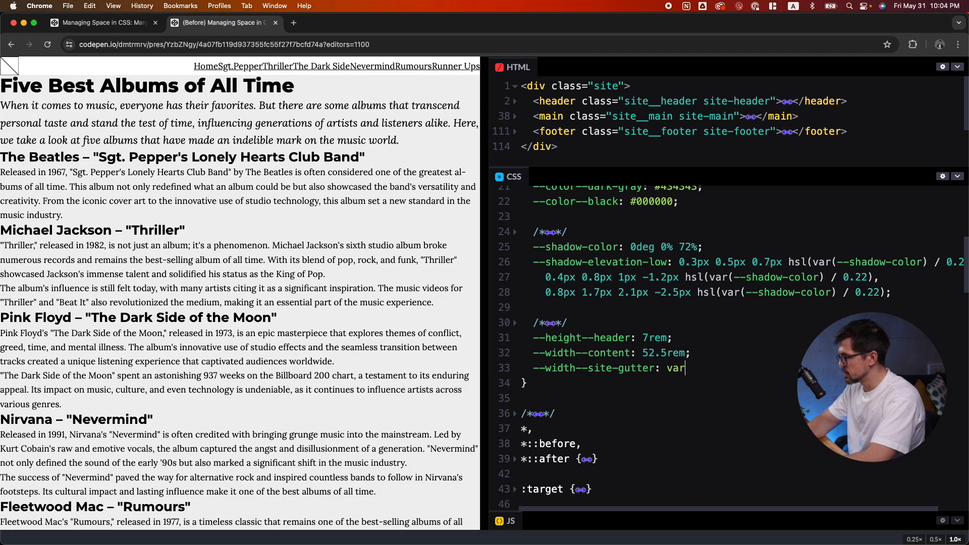
pyautogui.write('(')
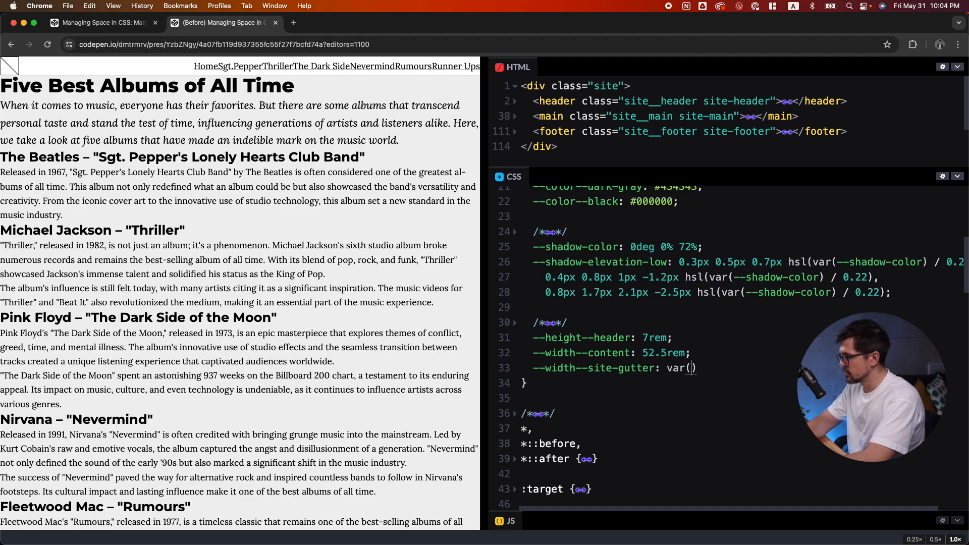
pyautogui.write('--step-3')
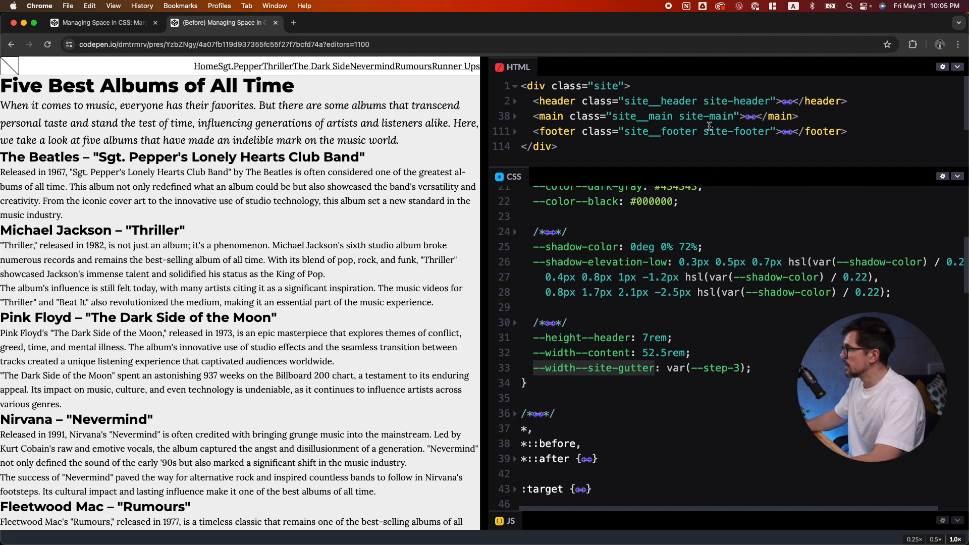
pyautogui.doubleClick(734, 100)
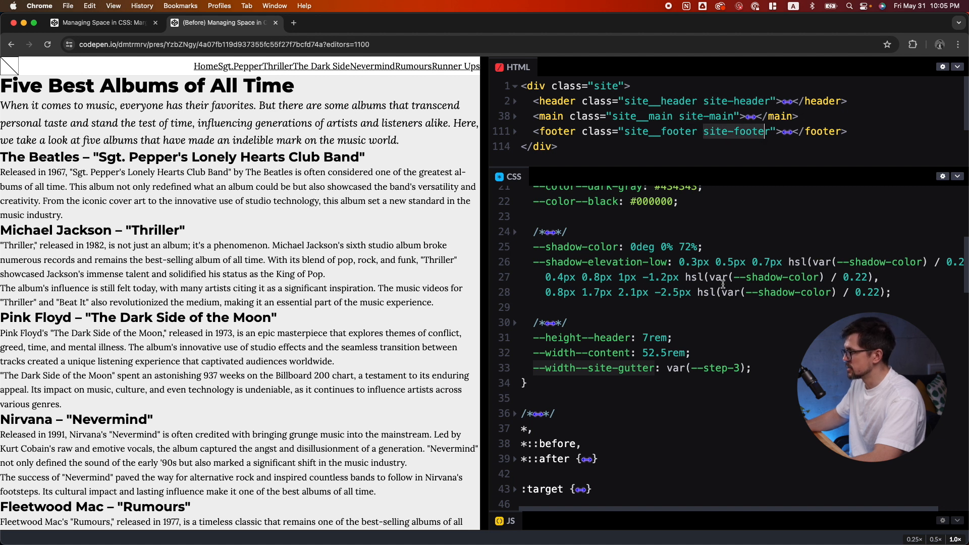
pyautogui.scroll(-3)
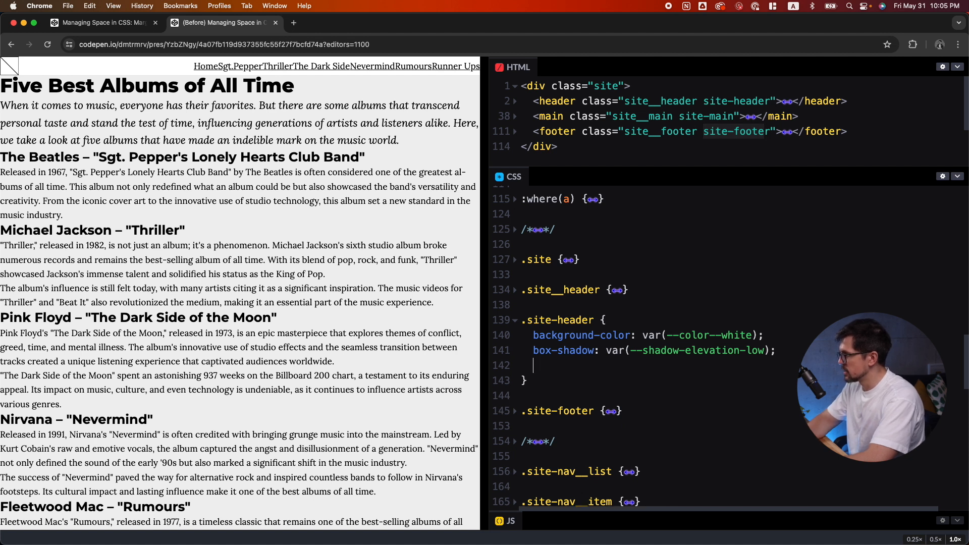
# Step: Give .site-main and .site-footer padding-inline: var(--width--site-gutter) matching the header
pyautogui.write('padding-inlin')
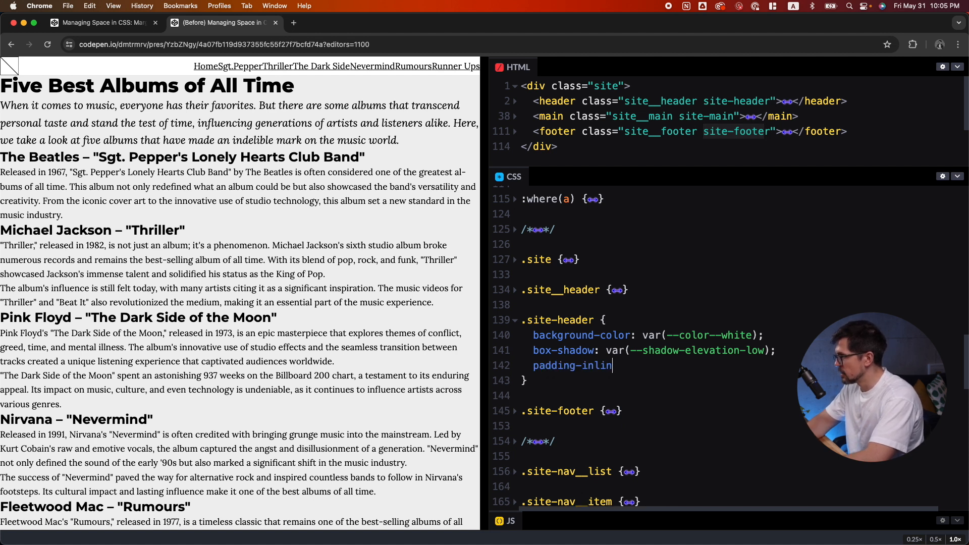
pyautogui.write('e: var(--width--site-gutter);')
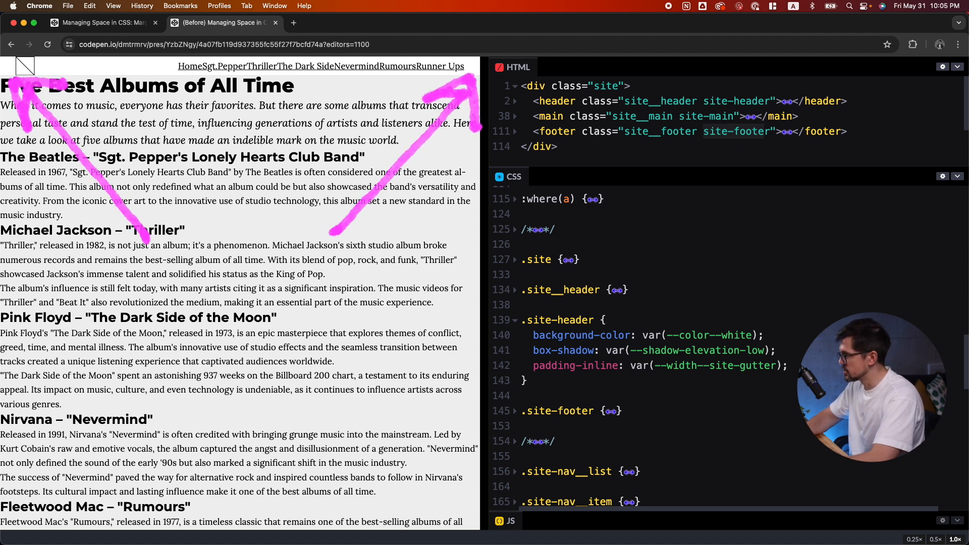
pyautogui.click(514, 410)
pyautogui.write('.site')
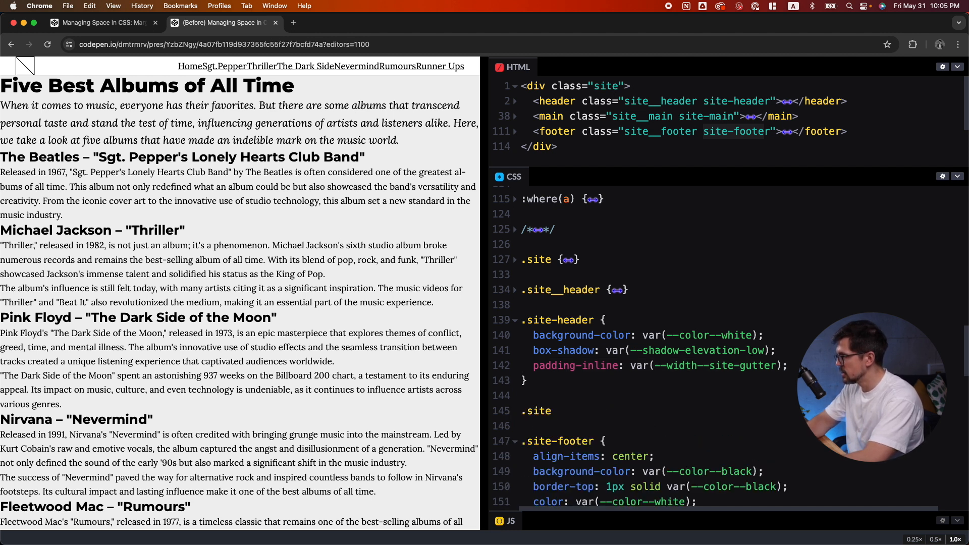
pyautogui.write('padding-inline: var(--width--site-gutter);')
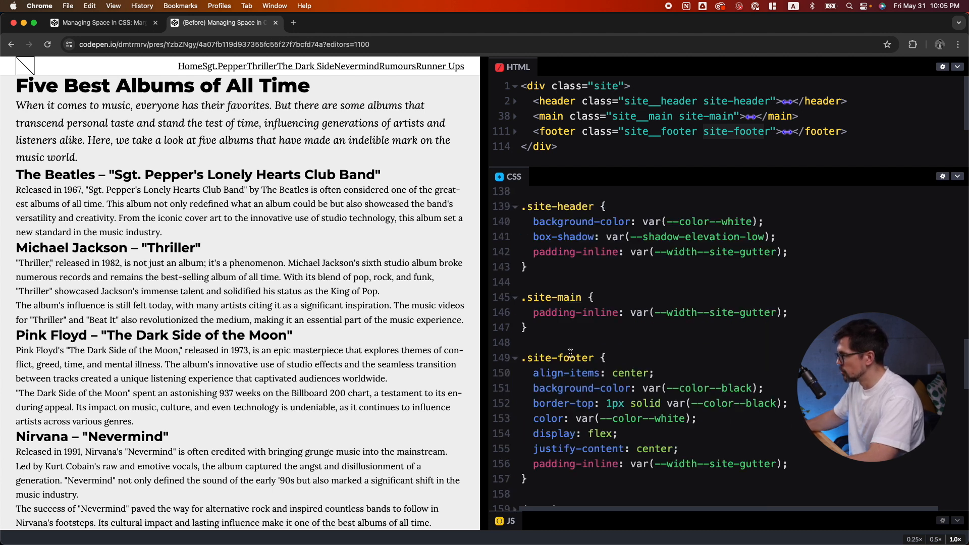
pyautogui.scroll(-3)
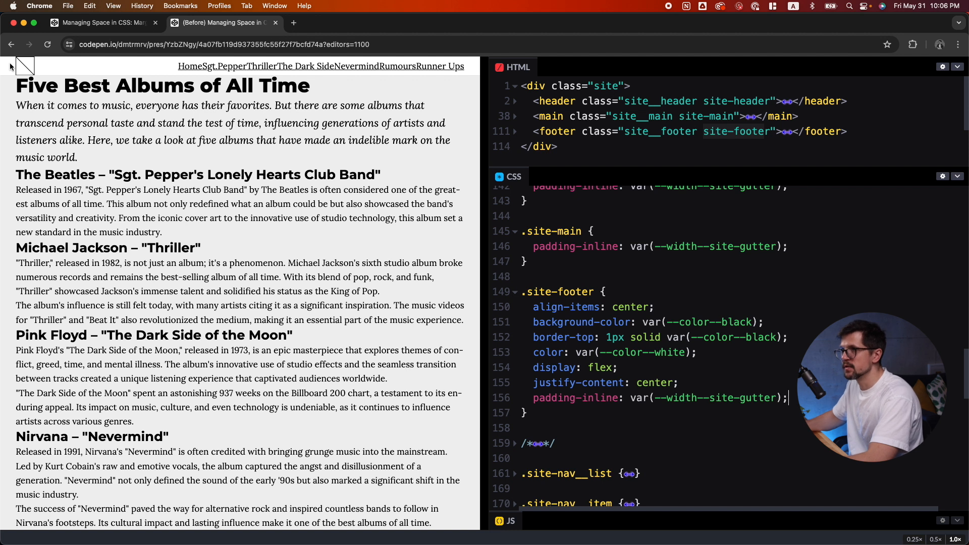
pyautogui.scroll(-3)
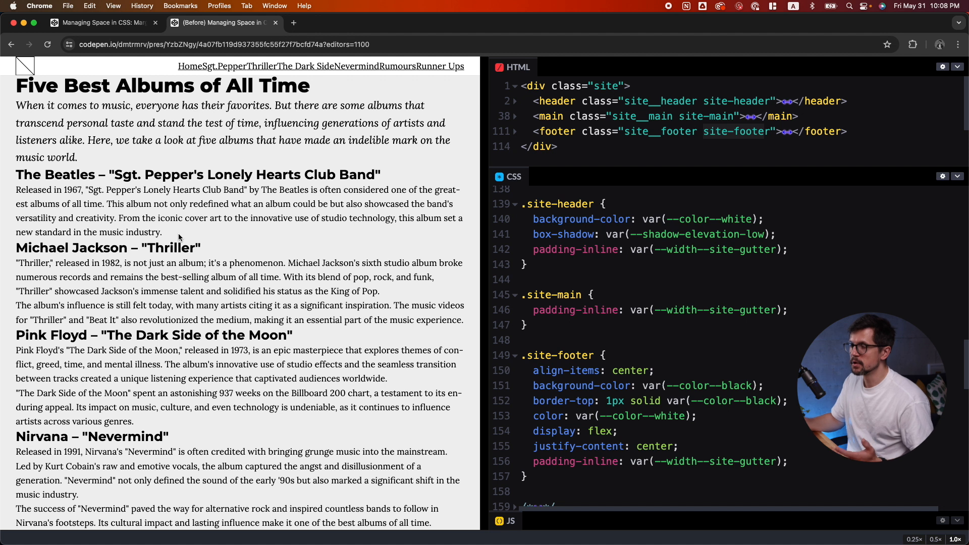
# Step: Add padding-block: var(--step-4) to the .site-header and .site-footer rules
pyautogui.scroll(-3)
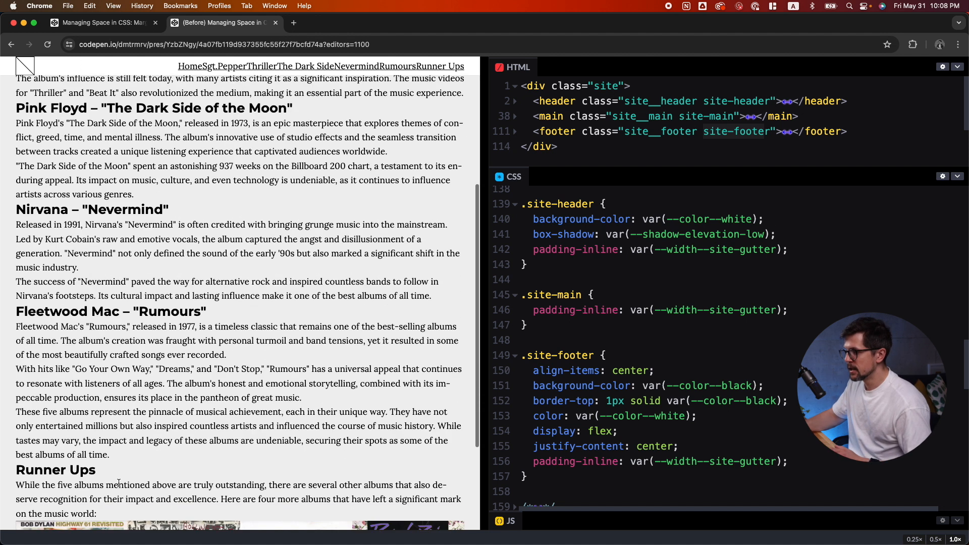
pyautogui.scroll(-3)
pyautogui.write('padding-block:')
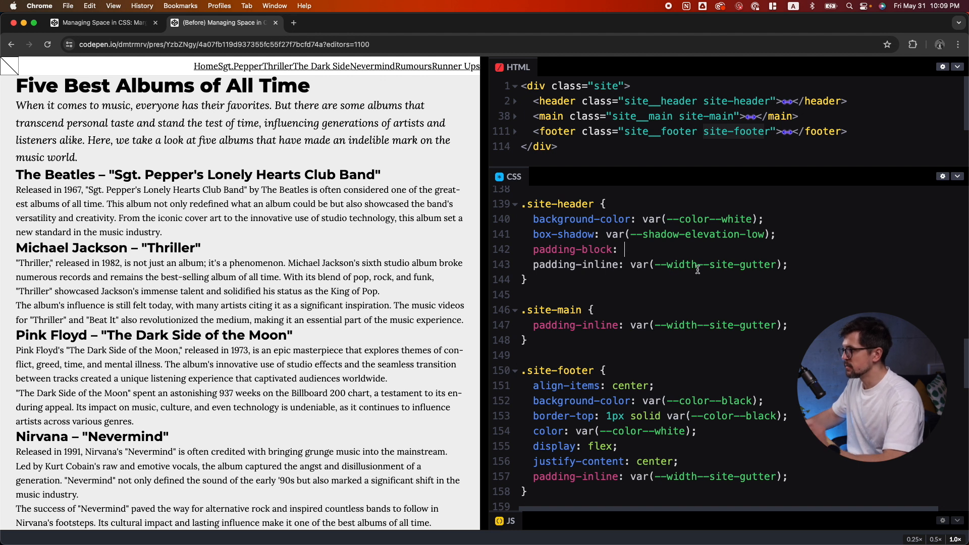
pyautogui.moveTo(844, 274)
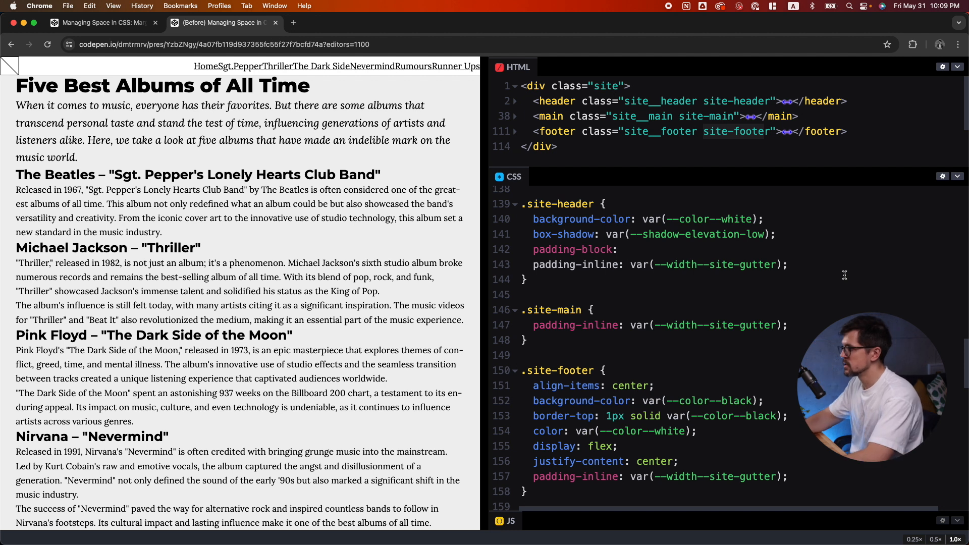
pyautogui.write('b')
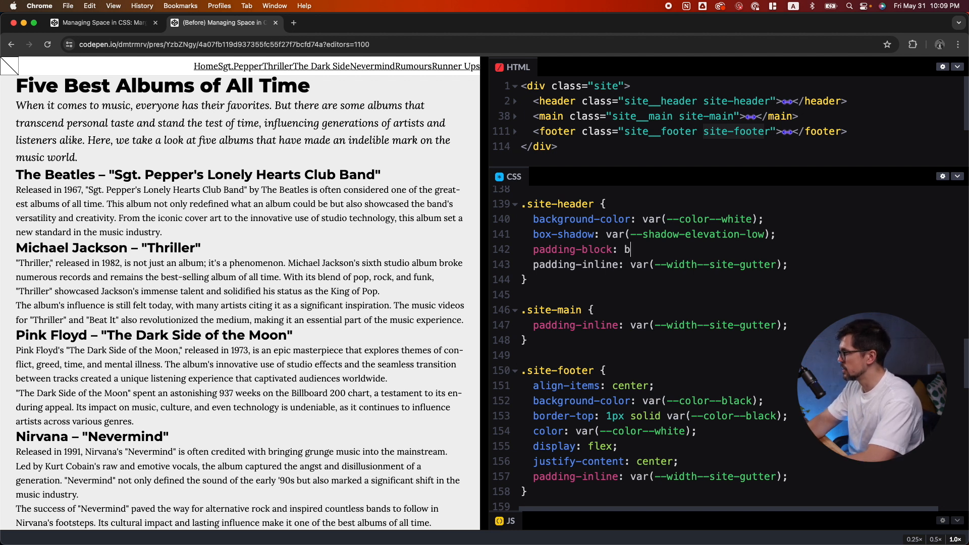
pyautogui.write('ar')
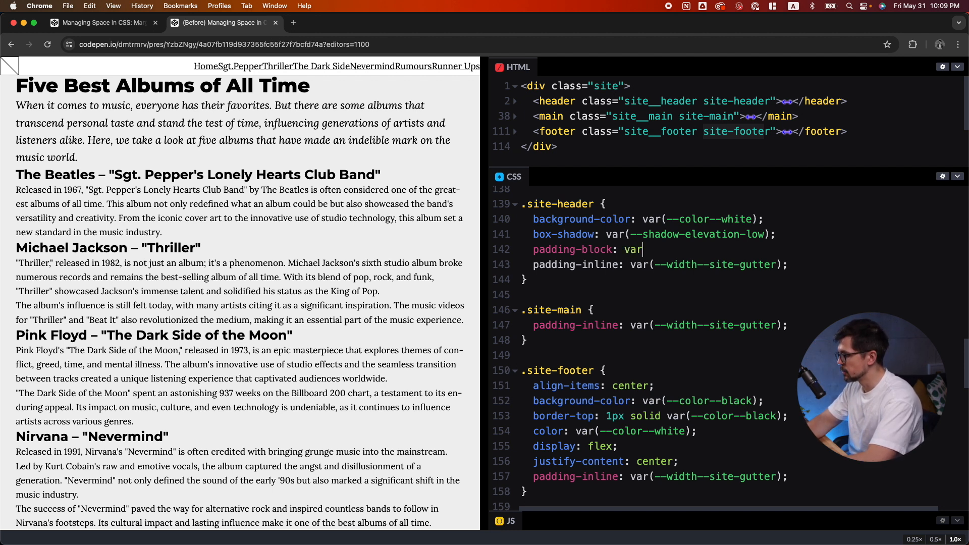
pyautogui.write('(--step)')
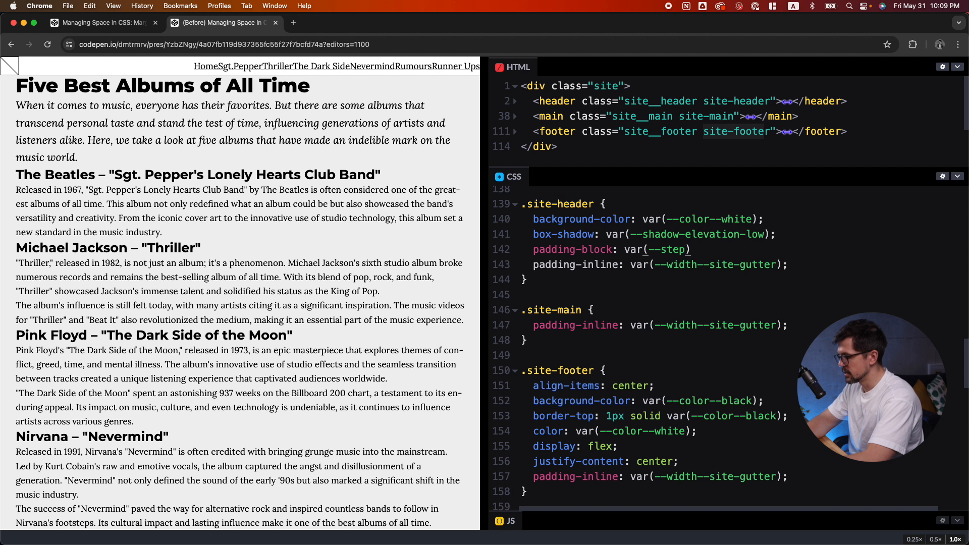
pyautogui.write('4')
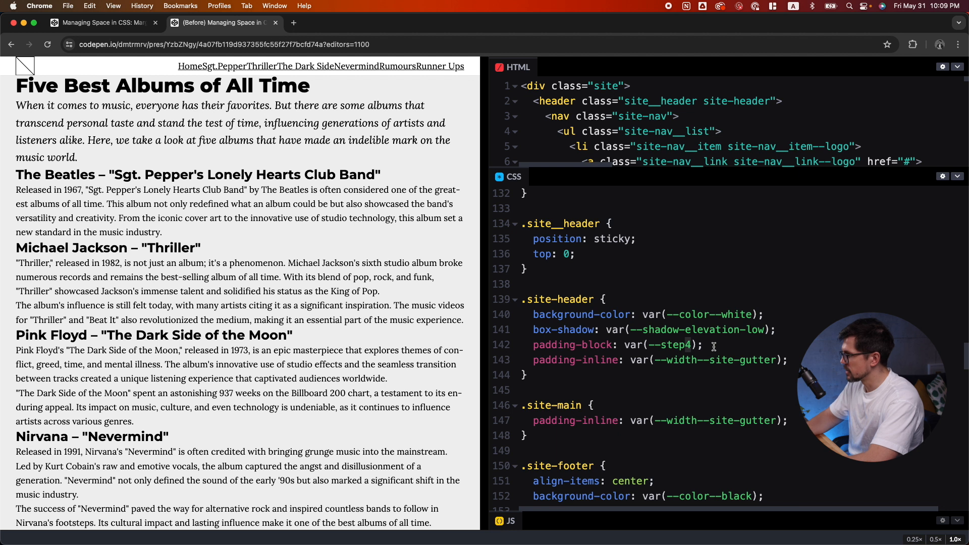
pyautogui.scroll(-3)
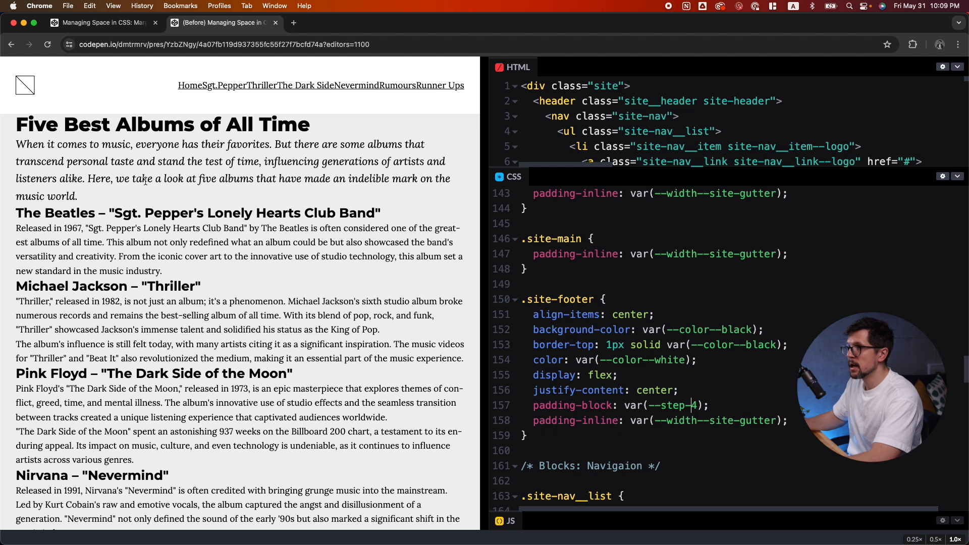
pyautogui.moveTo(131, 90)
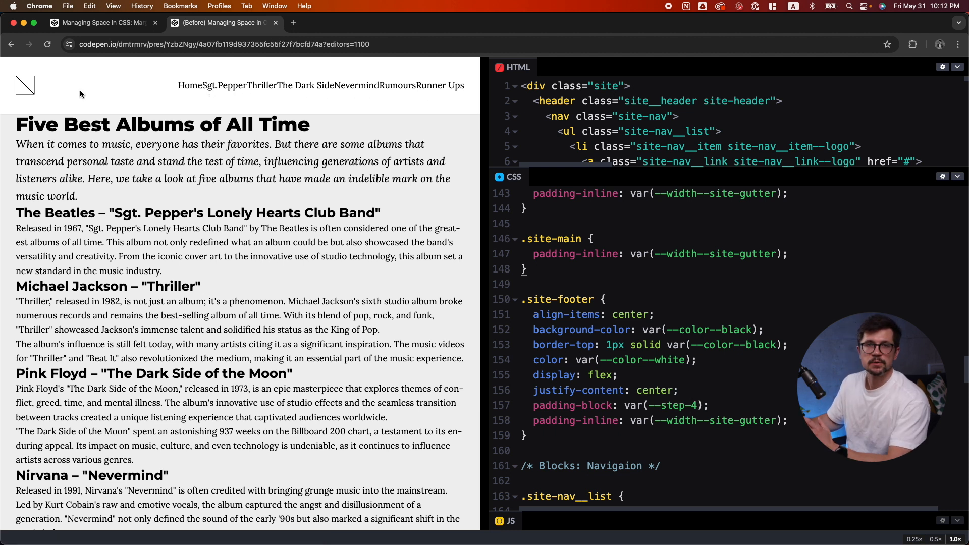
pyautogui.moveTo(94, 92)
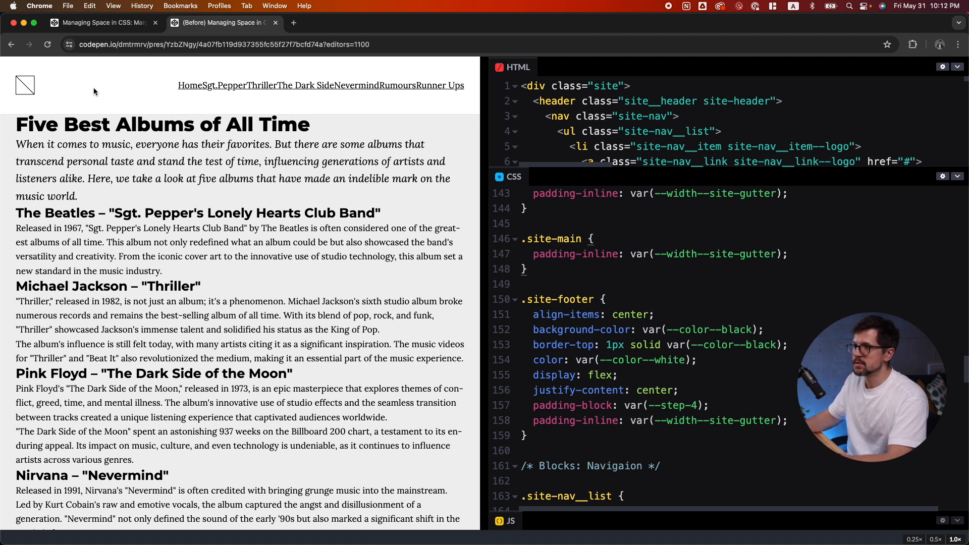
# Step: Add padding-block: var(--step-6) to the .site-main rule via autocomplete
pyautogui.scroll(-3)
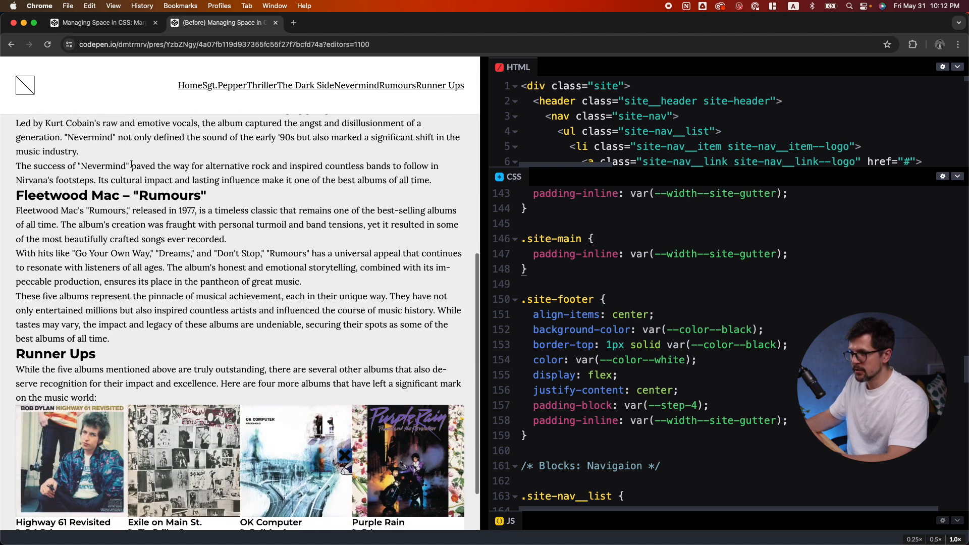
pyautogui.scroll(-3)
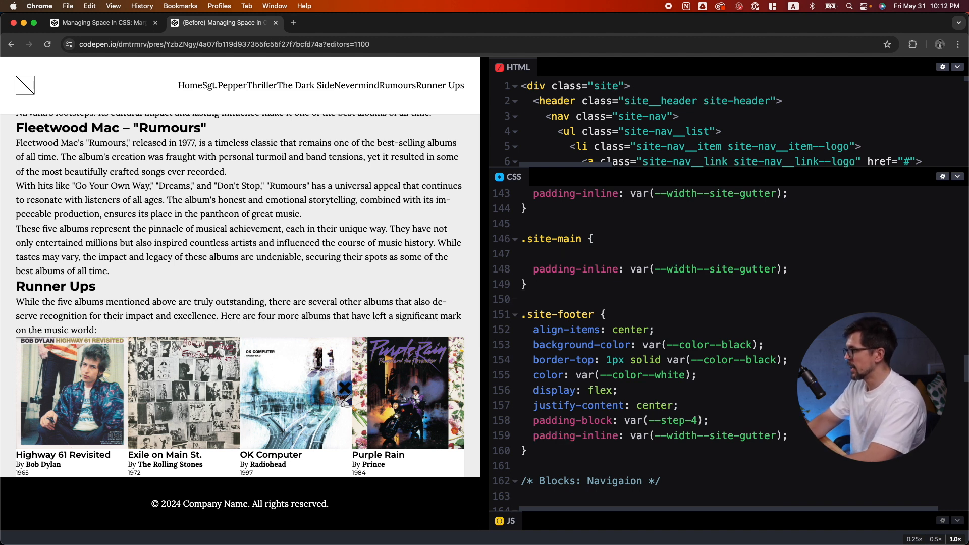
pyautogui.click(535, 253)
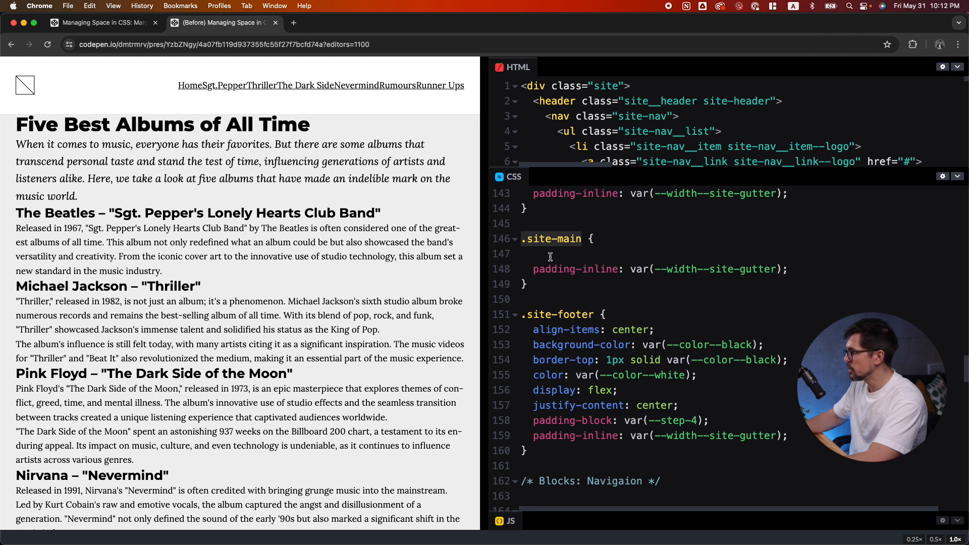
pyautogui.write('padding-block:')
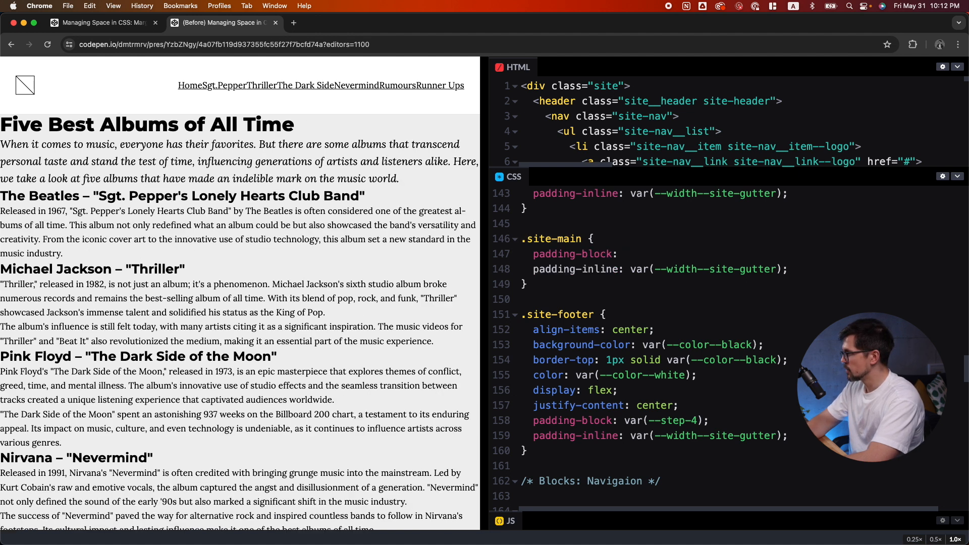
pyautogui.write('ba')
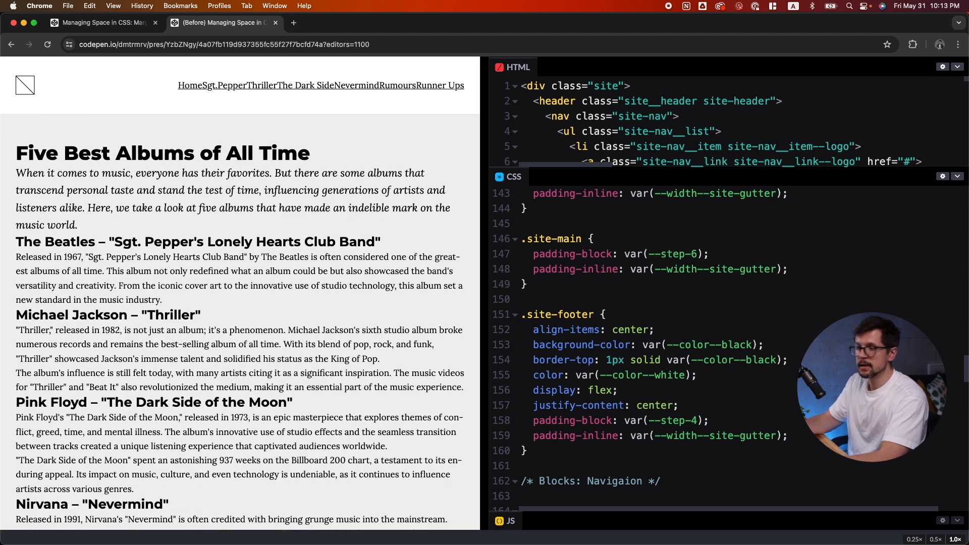
pyautogui.click(711, 253)
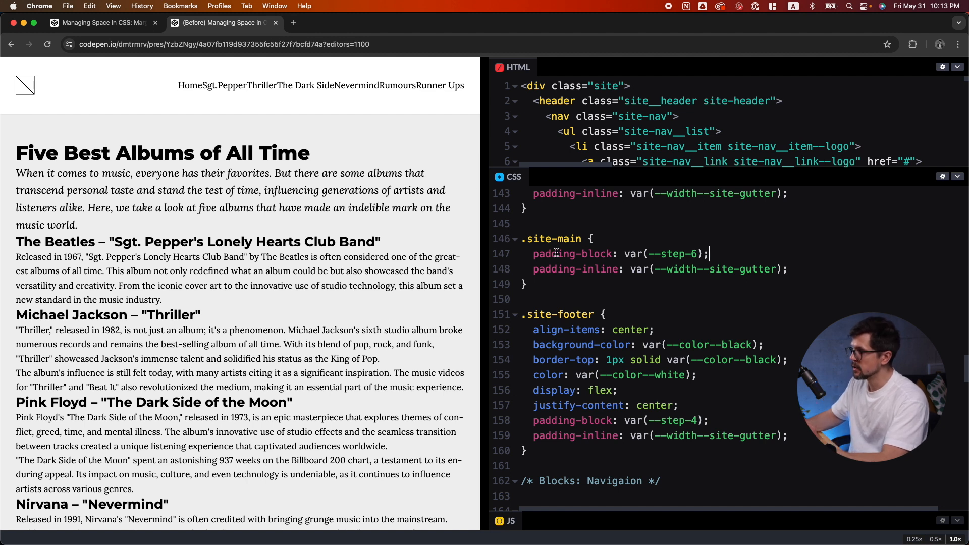
pyautogui.doubleClick(553, 238)
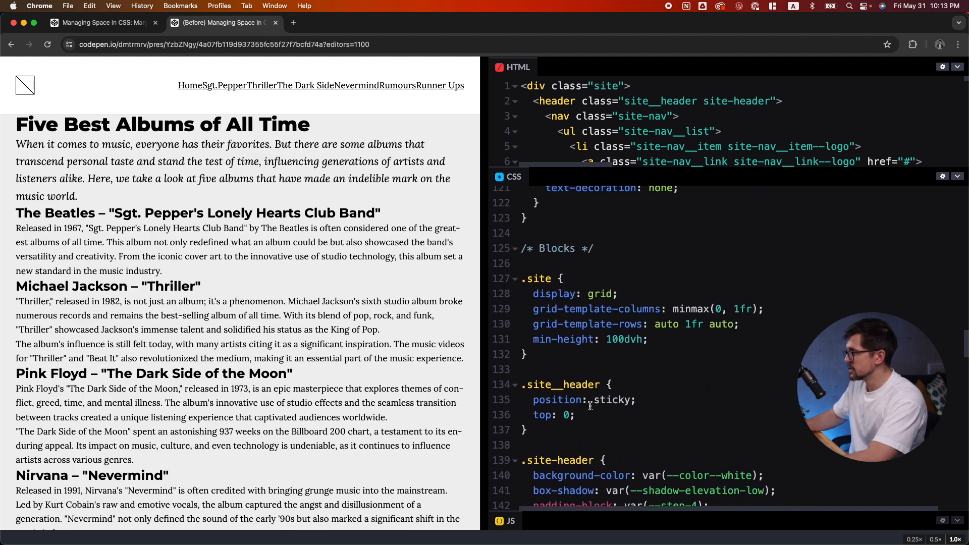
# Step: Locate the site__main and site__footer classes in the markup and CSS
pyautogui.scroll(-3)
pyautogui.write('.')
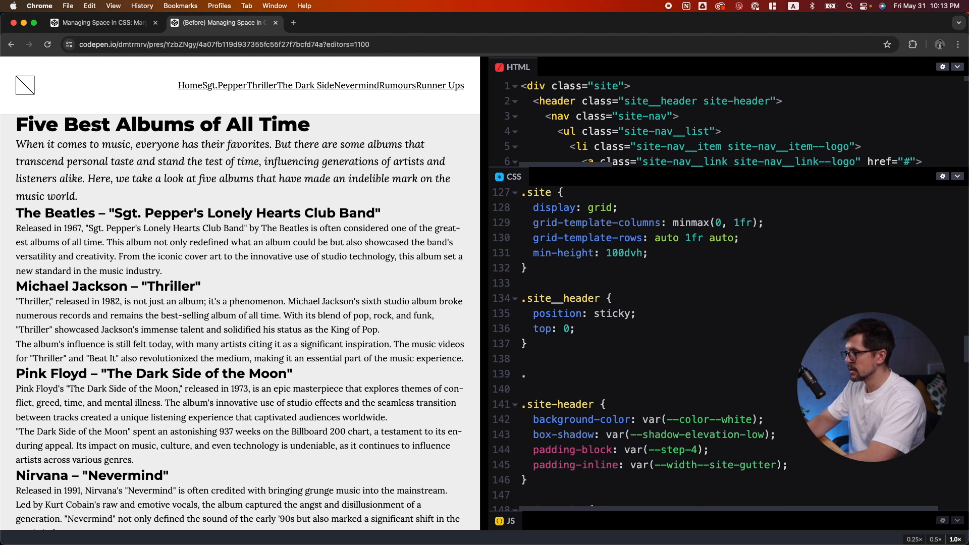
pyautogui.write('site__main {')
pyautogui.write('.site__footer {')
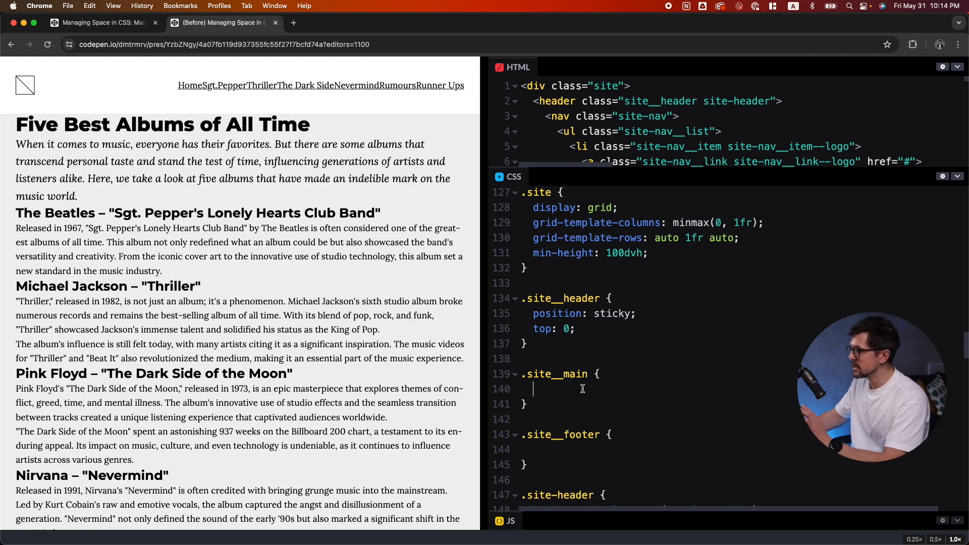
pyautogui.scroll(-3)
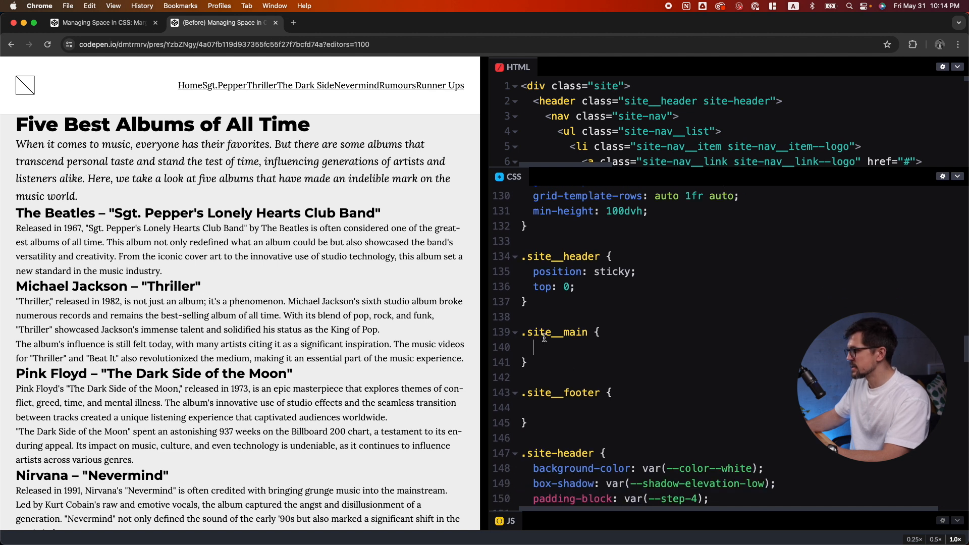
pyautogui.doubleClick(560, 332)
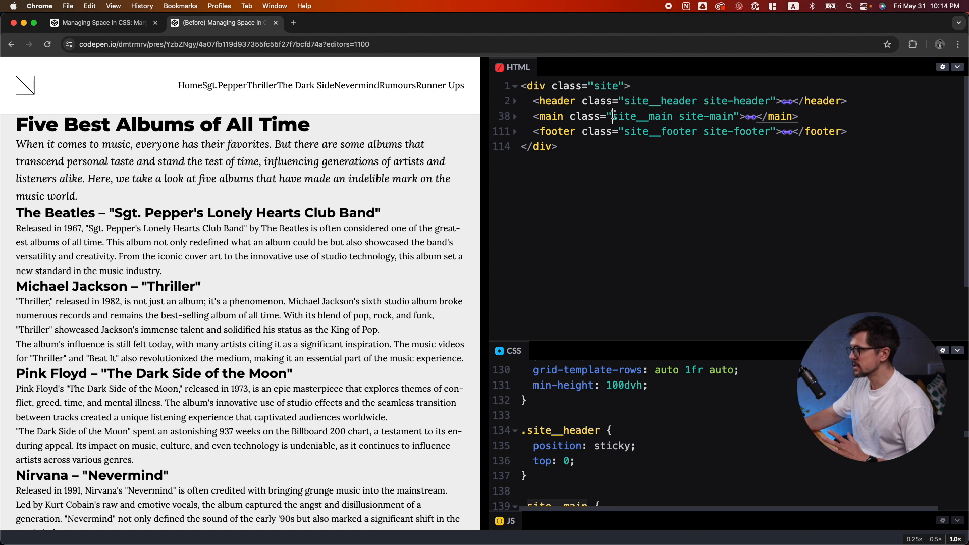
pyautogui.doubleClick(659, 131)
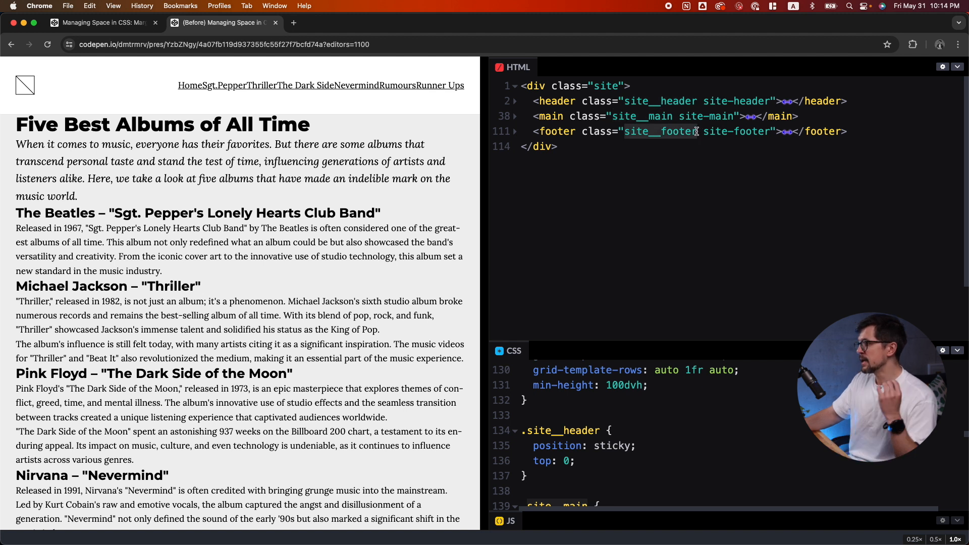
pyautogui.click(627, 116)
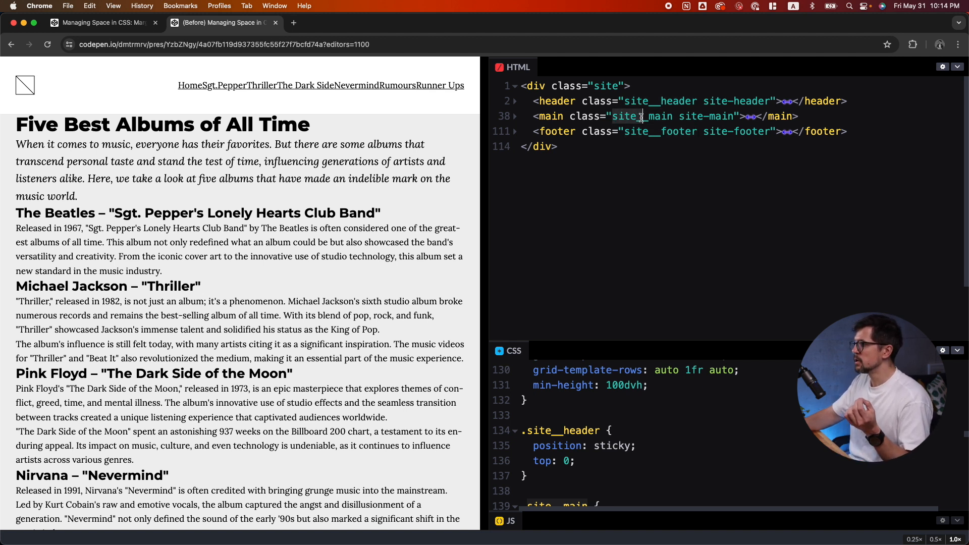
pyautogui.doubleClick(655, 116)
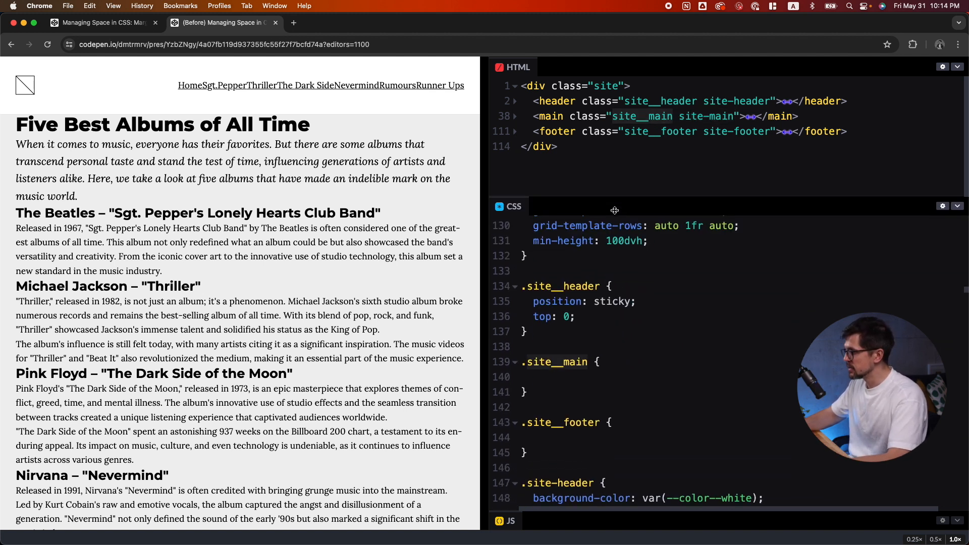
# Step: Add margin-block-start: var(--step-6) to the .site__main rule
pyautogui.click(595, 376)
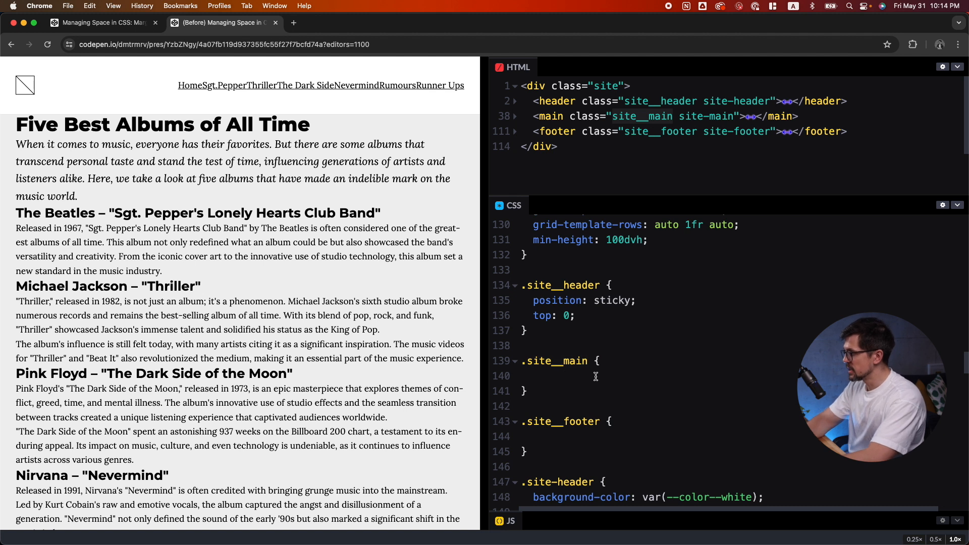
pyautogui.write('margin-block-s')
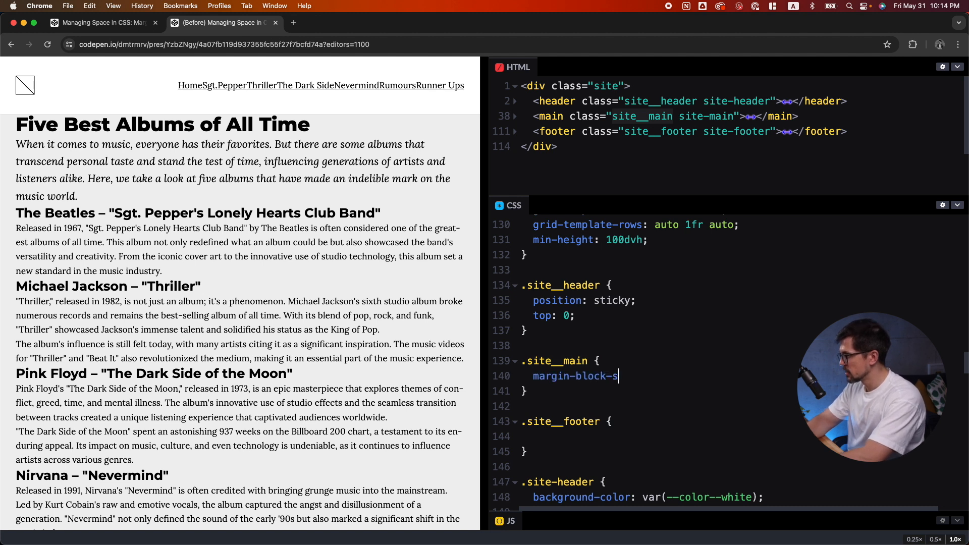
pyautogui.write('tart:')
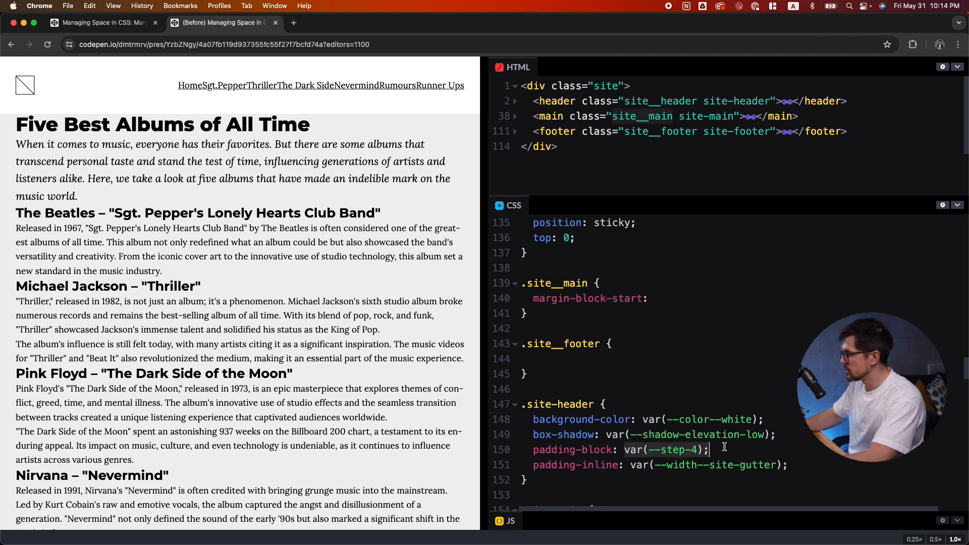
pyautogui.write('var(--step-6);')
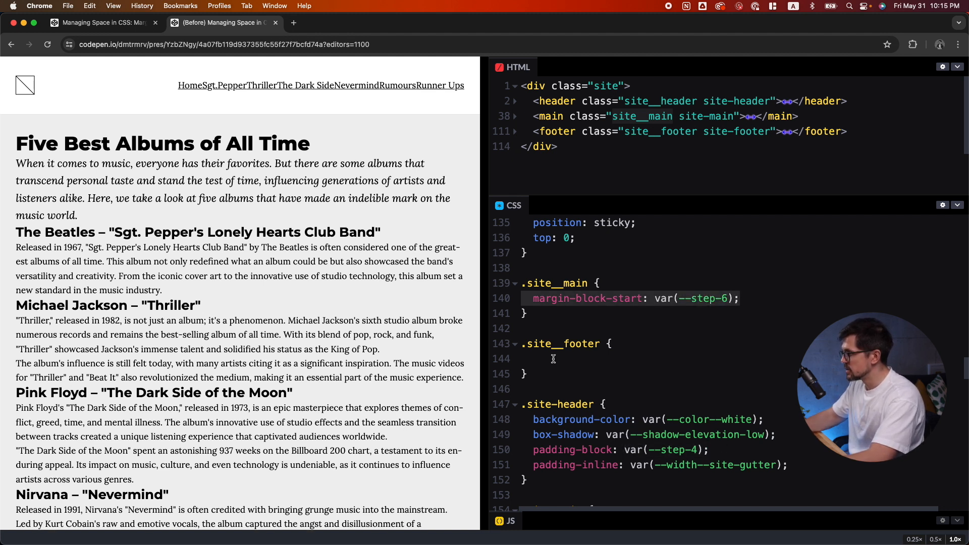
pyautogui.write('margin-block-start: var(--step-6);')
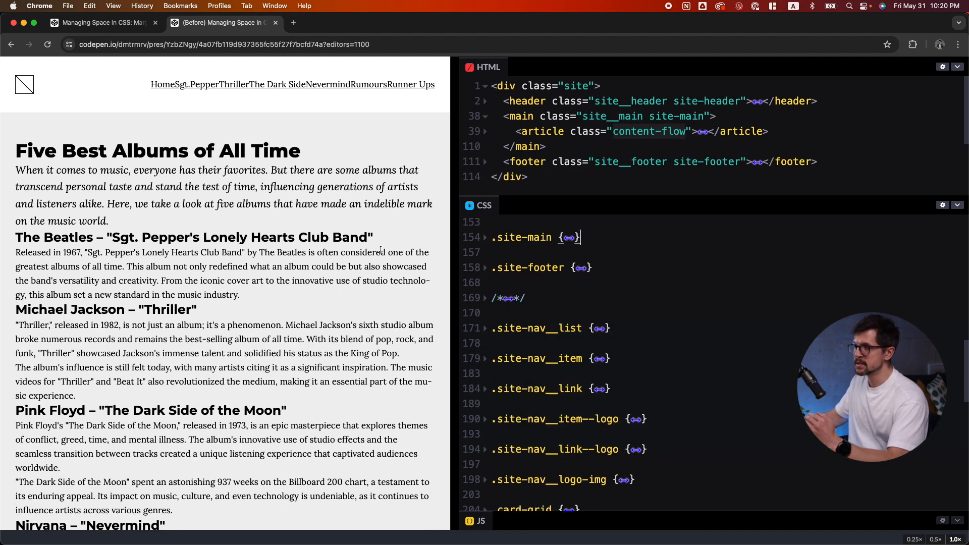
pyautogui.moveTo(297, 241)
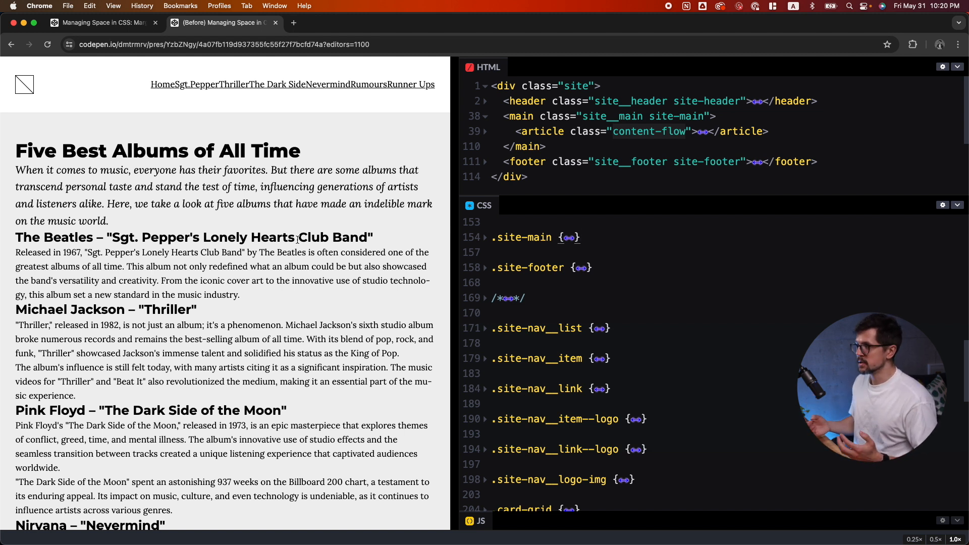
# Step: Add a .content-flow rule with display: grid and gap: var(--step-1)
pyautogui.click(578, 237)
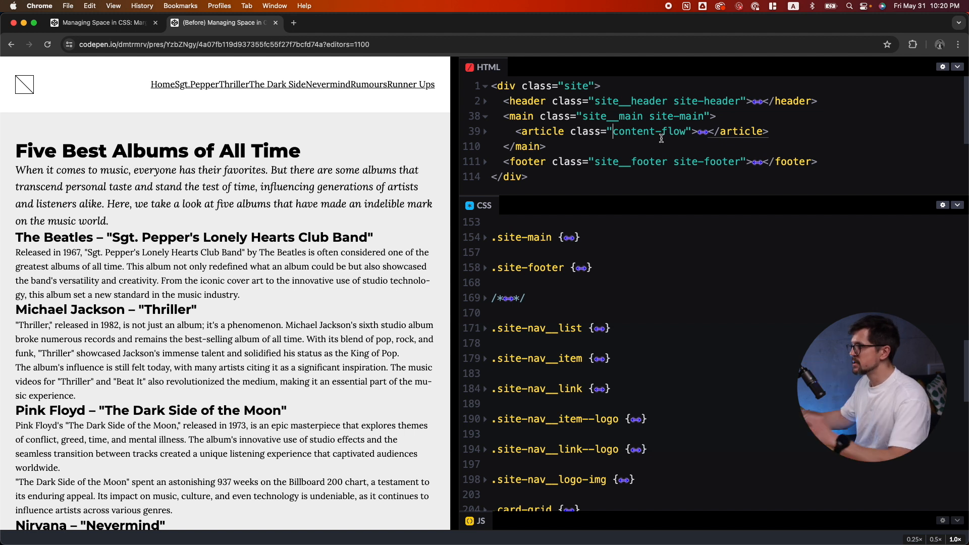
pyautogui.doubleClick(651, 131)
pyautogui.write('.content-flow {')
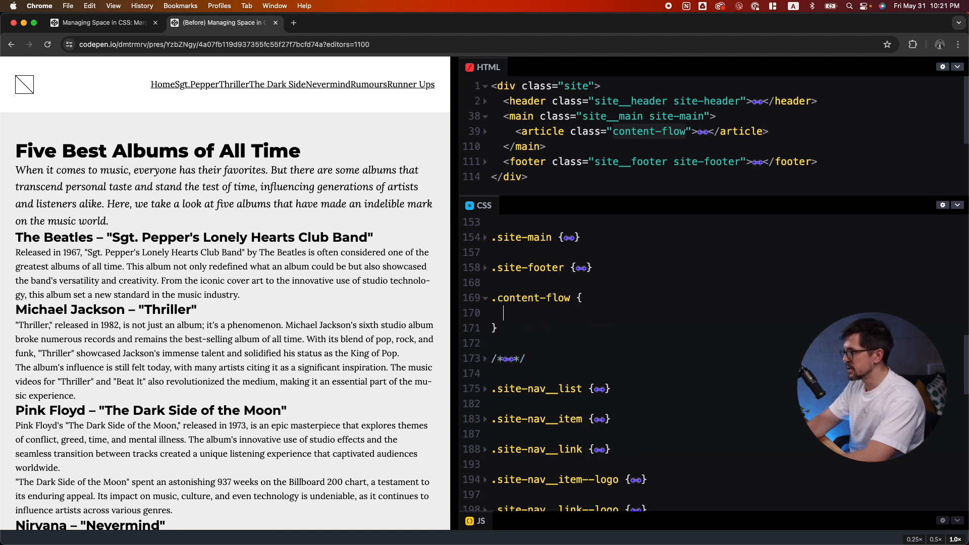
pyautogui.write('display: grid;')
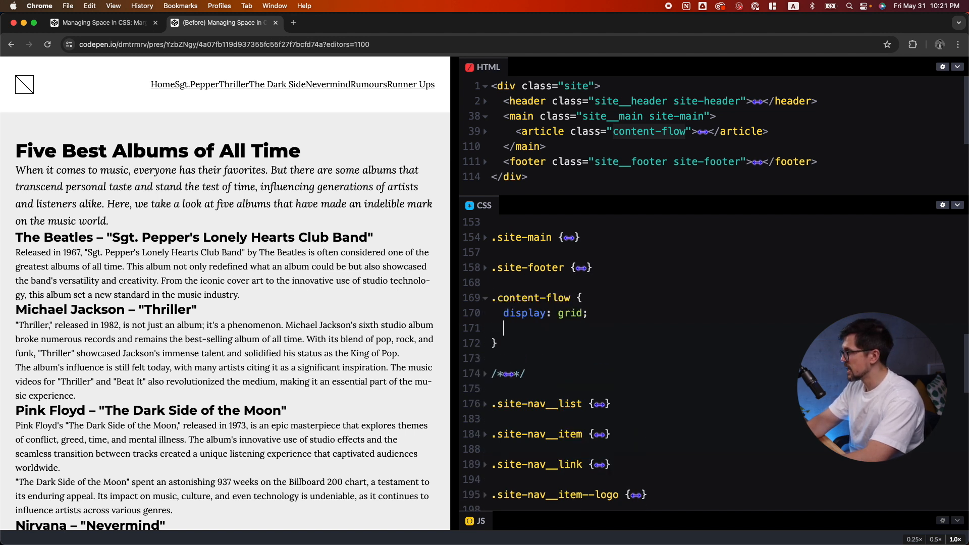
pyautogui.write('gap:')
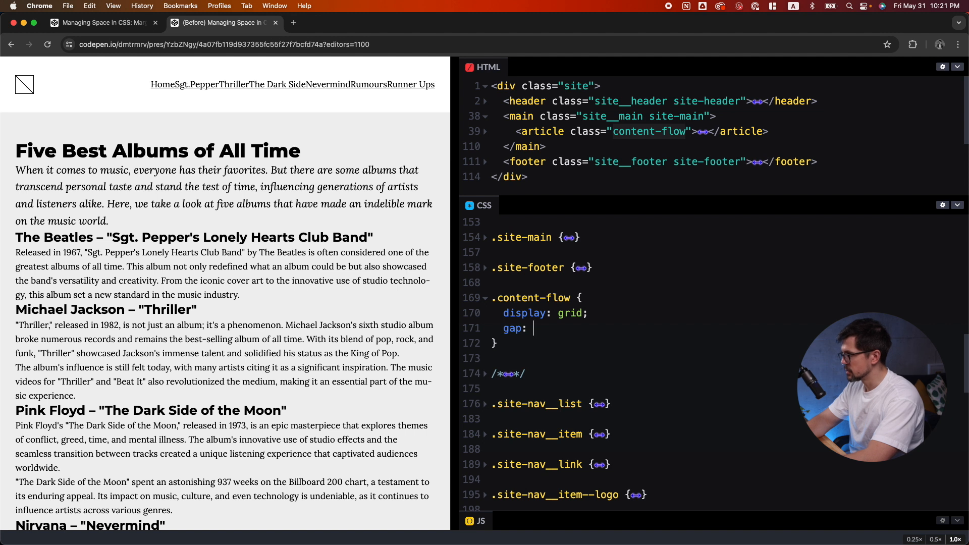
pyautogui.write('var(--step-1);')
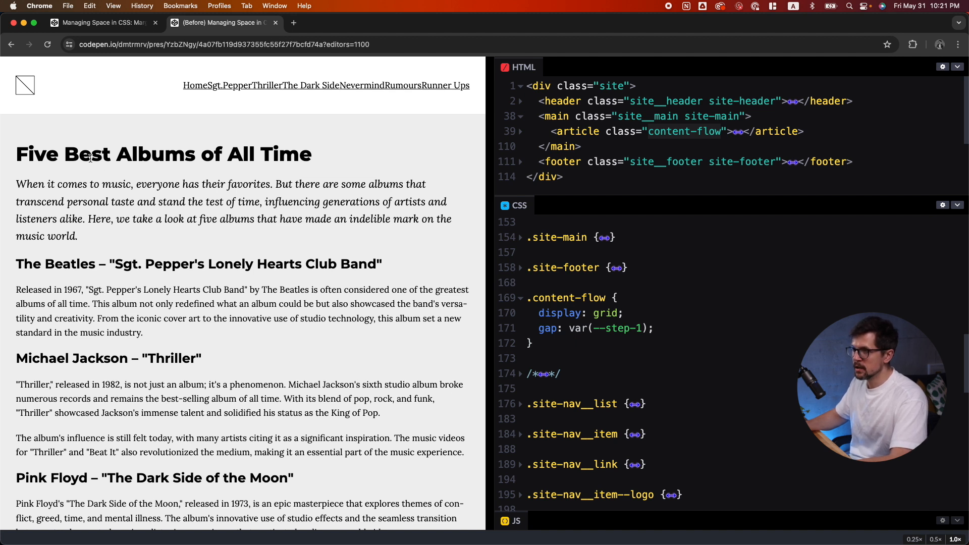
pyautogui.moveTo(123, 332)
pyautogui.write('.content-flow >')
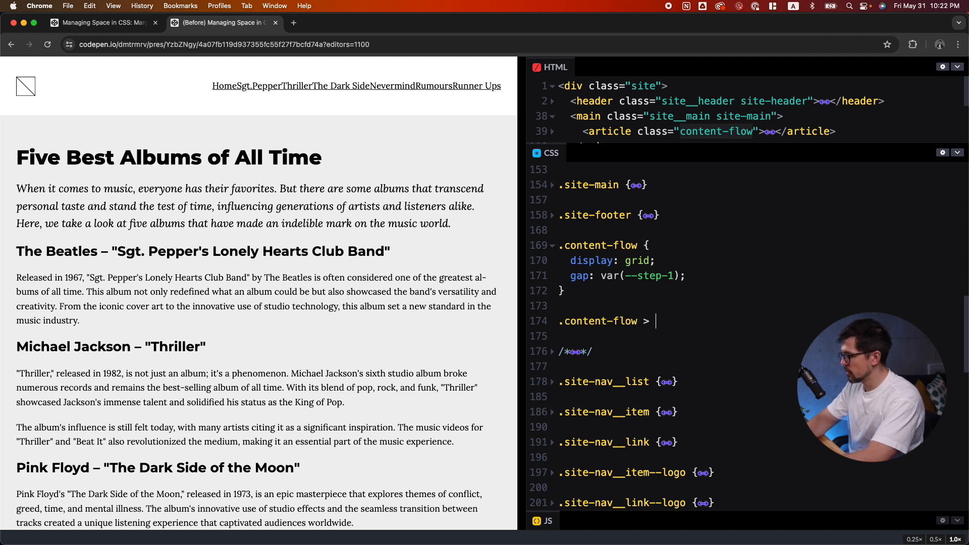
# Step: Add .content-flow > * with max-width: var(--width--content) and margin-inline: auto, then check the preview text
pyautogui.write('* {')
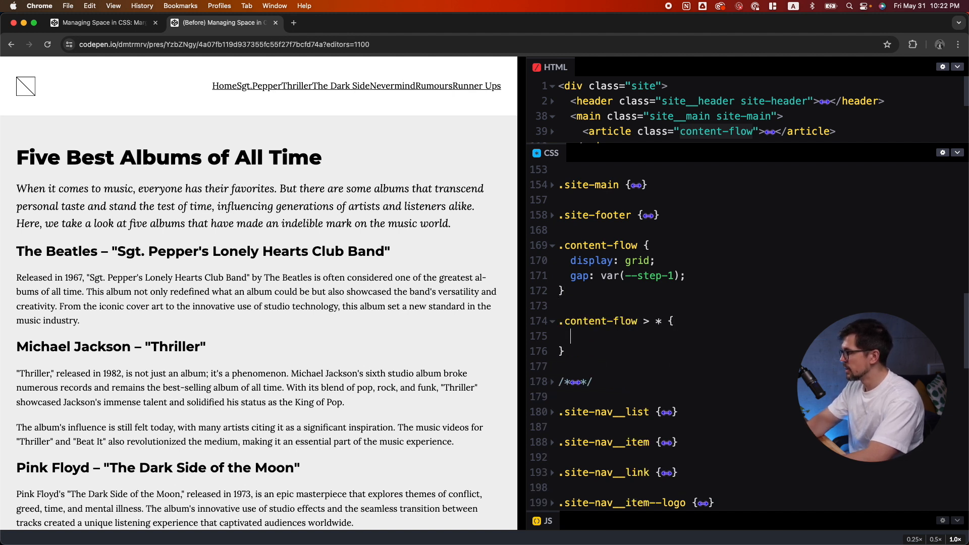
pyautogui.write('max-width:')
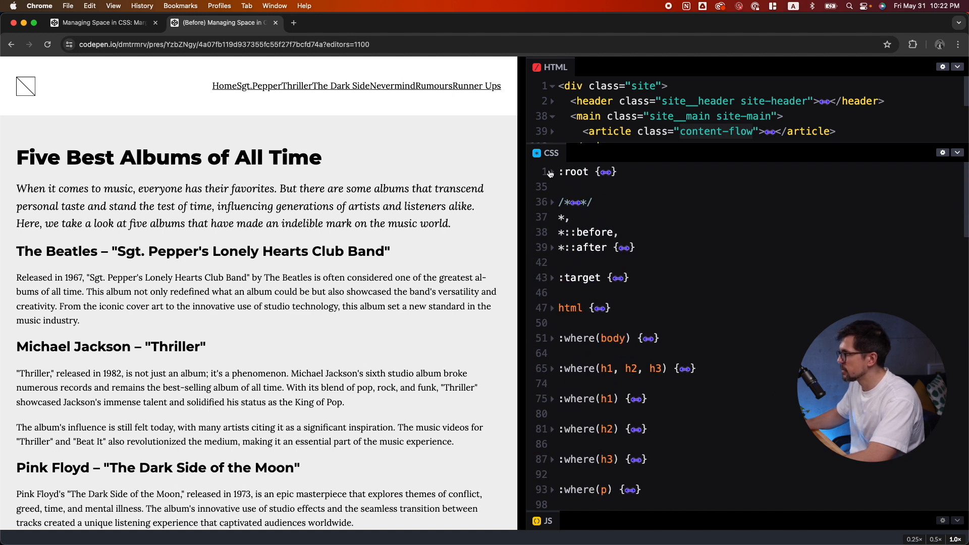
pyautogui.scroll(-3)
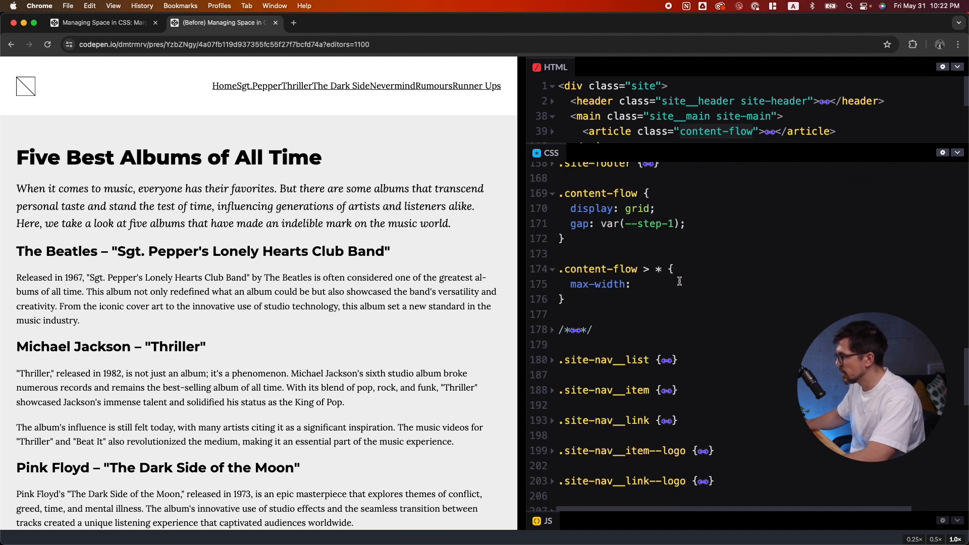
pyautogui.write('var(--width--content);')
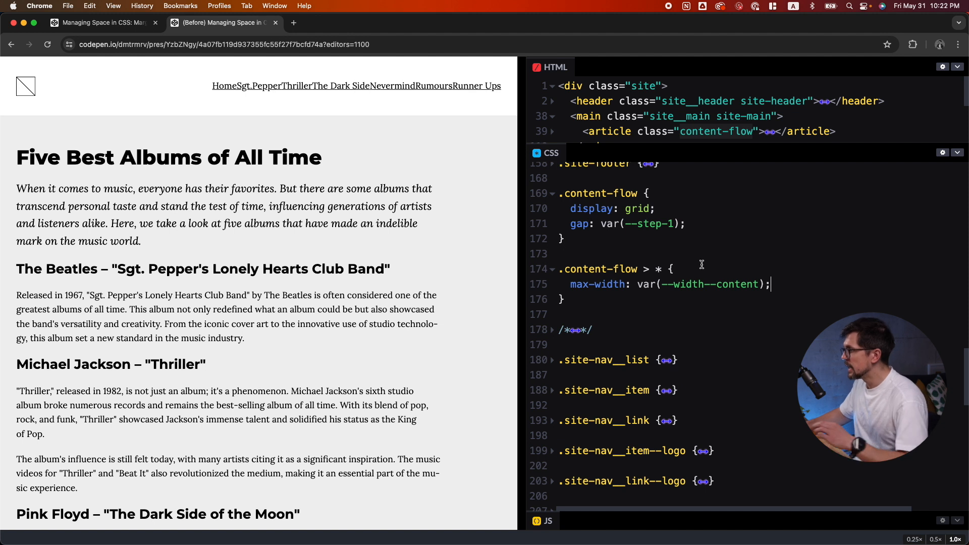
pyautogui.write('ma')
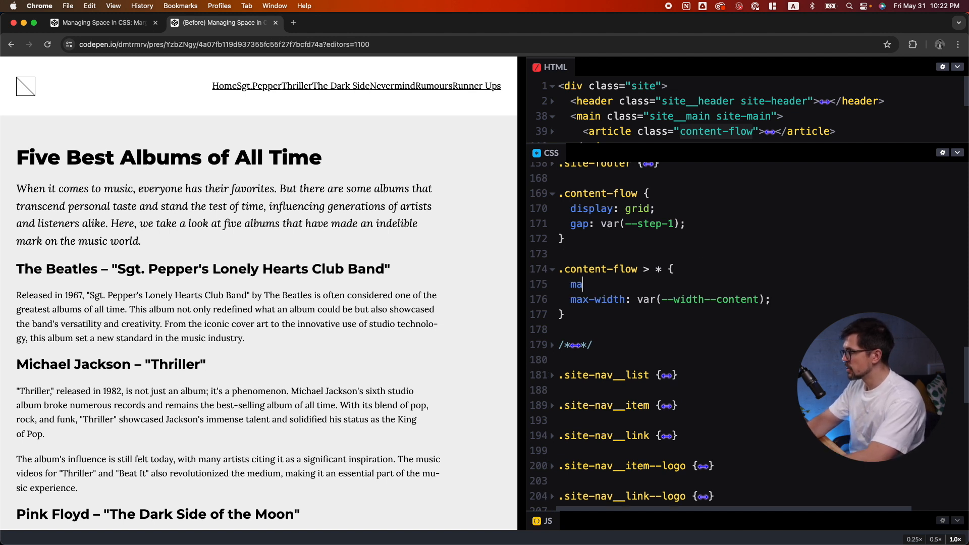
pyautogui.write('rgin-inline:')
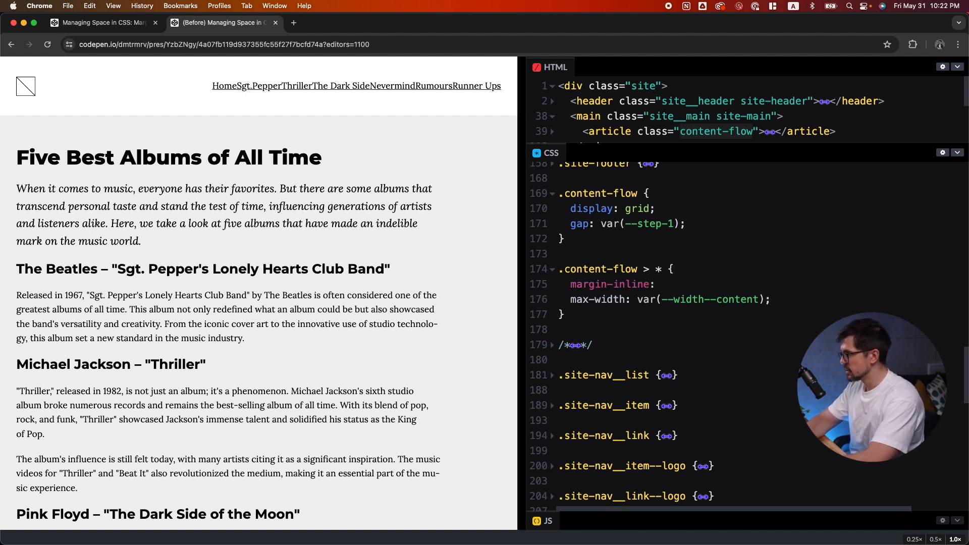
pyautogui.write('auto;')
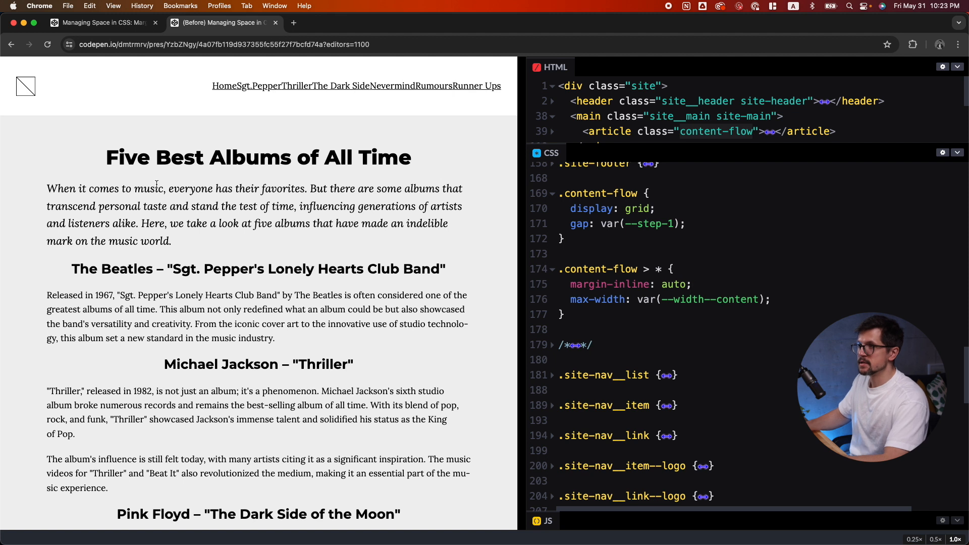
pyautogui.moveTo(106, 157); pyautogui.dragTo(297, 157)
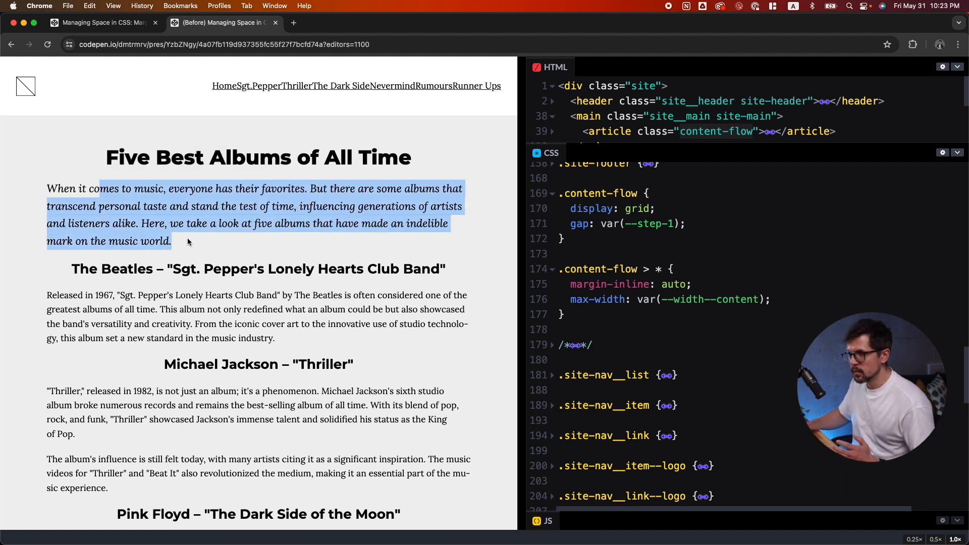
pyautogui.click(115, 269)
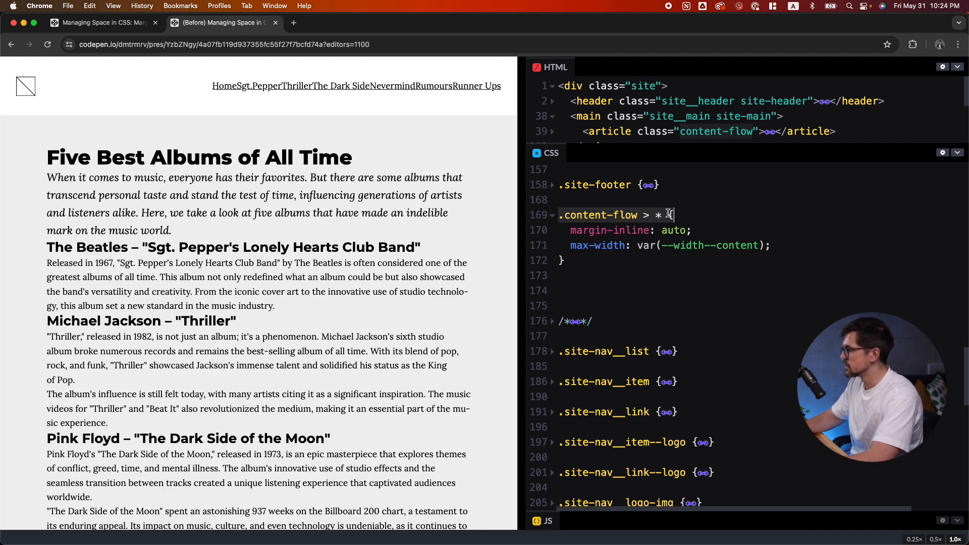
# Step: Add .content-flow > * + * with margin-block-start: var(--step-1)
pyautogui.write('.content-flow > *')
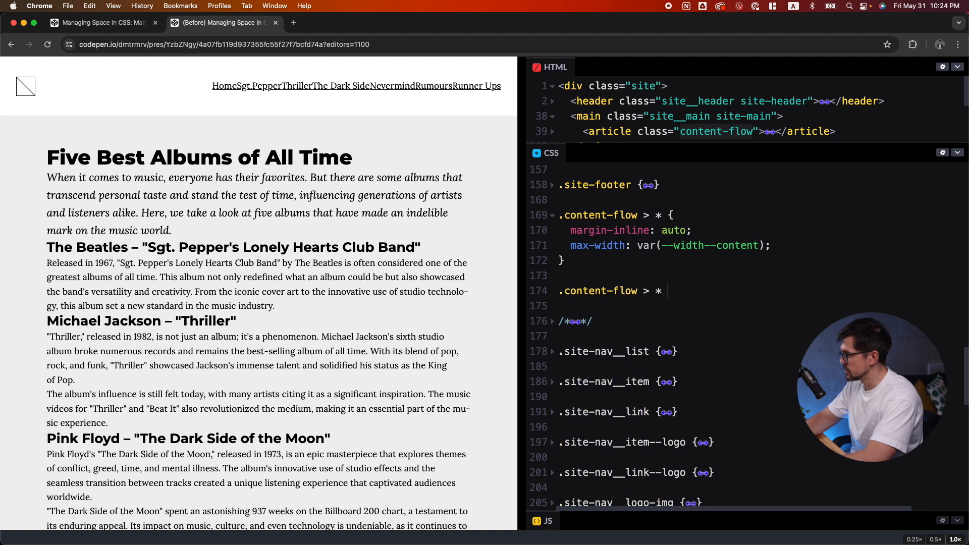
pyautogui.write('+ * {')
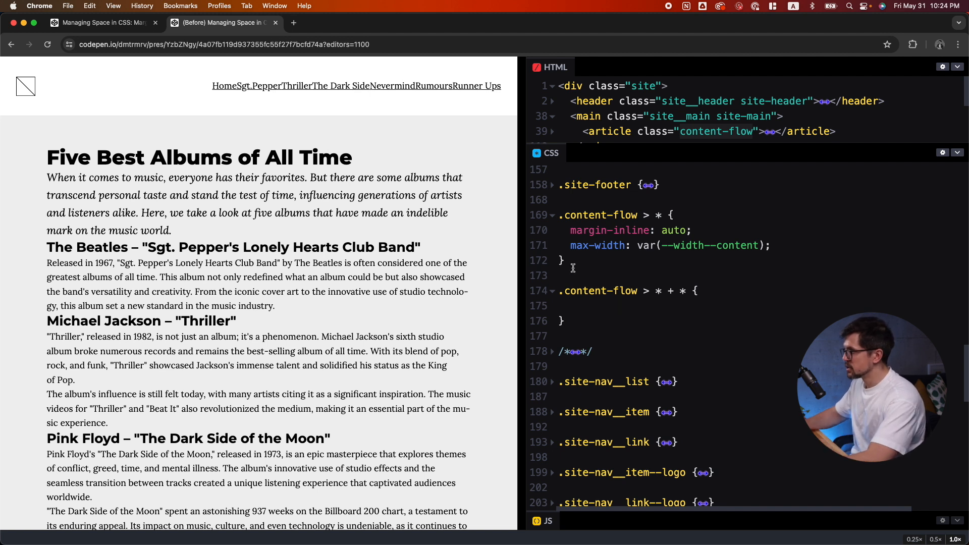
pyautogui.write('margin-')
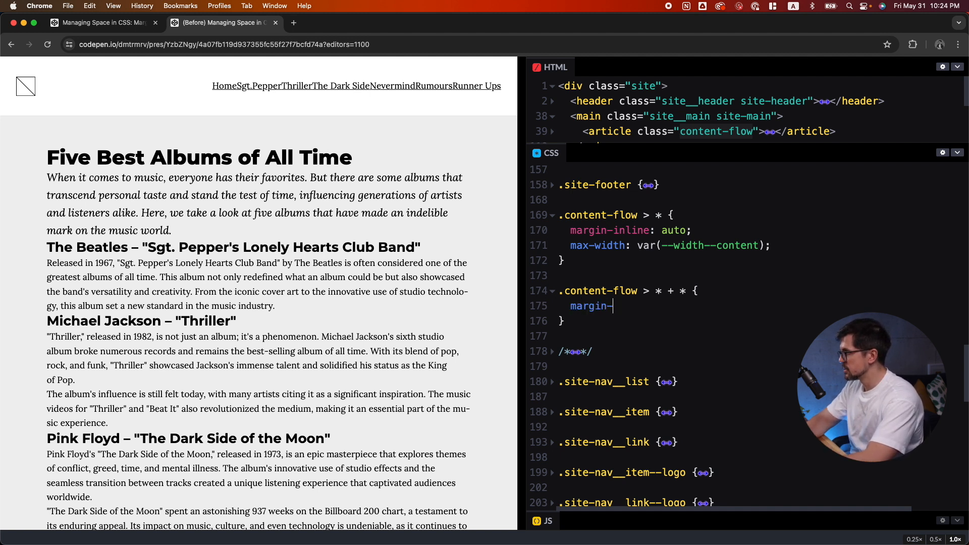
pyautogui.write('block-start:')
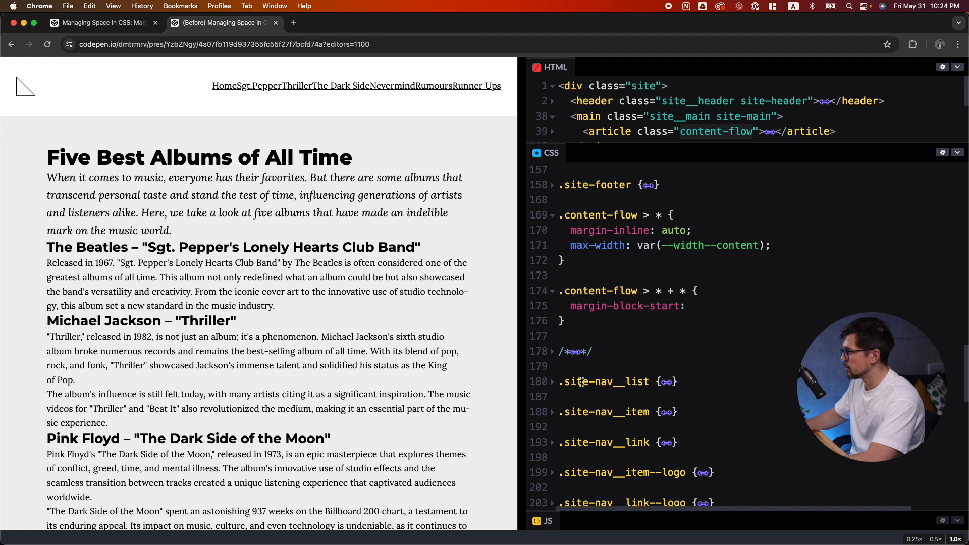
pyautogui.write('var(--step-1);')
pyautogui.write('.content-flow > * + * {')
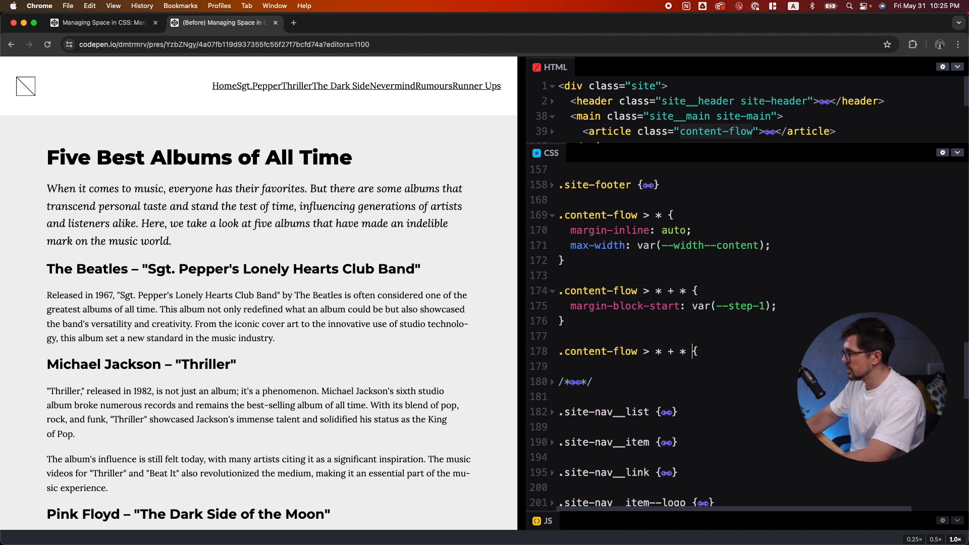
# Step: Give headings a larger margin-block-start of var(--step-3)
pyautogui.press('Backspace')
pyautogui.write(':is(h2')
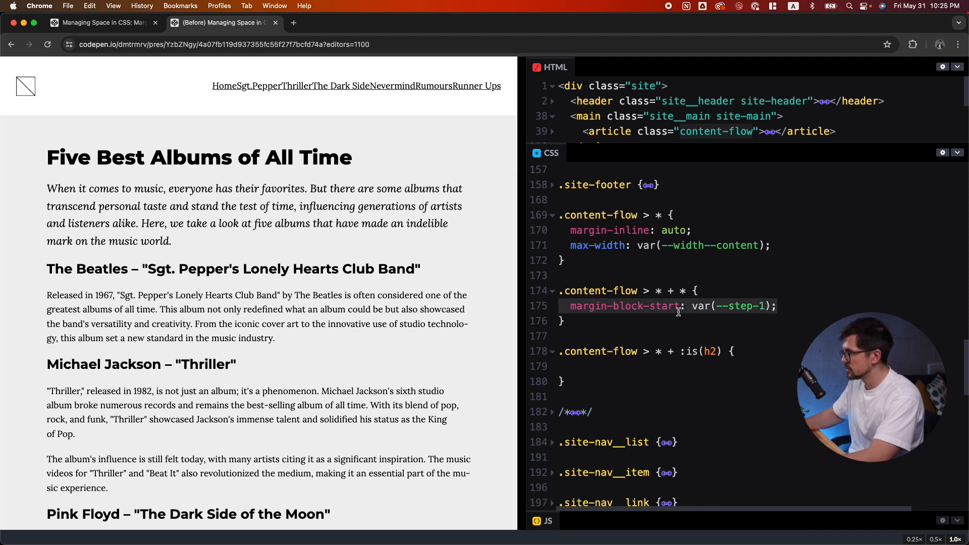
pyautogui.write('margin-block-start: var(--step-3);')
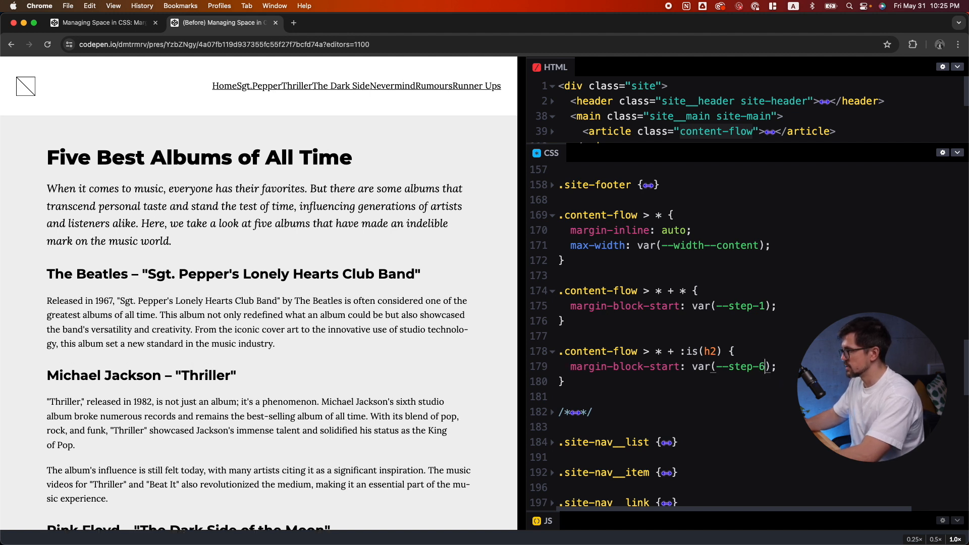
pyautogui.scroll(-3)
pyautogui.write('display: grid;')
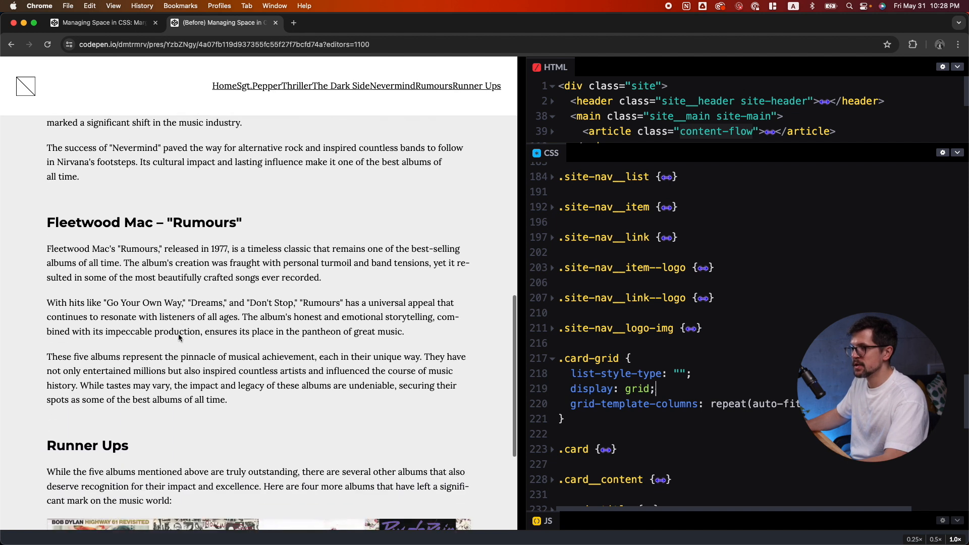
# Step: Add a gap property to the .card-grid rule
pyautogui.scroll(-3)
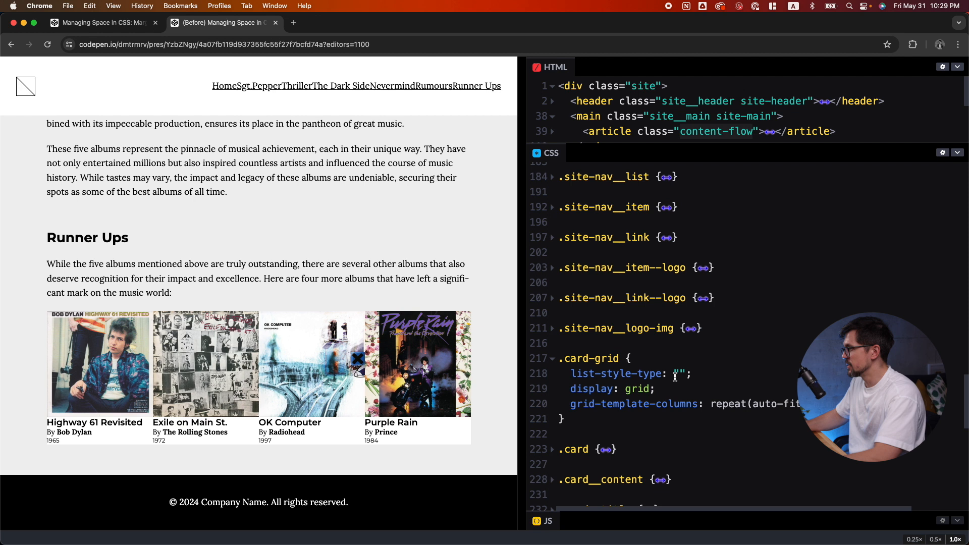
pyautogui.write('gap')
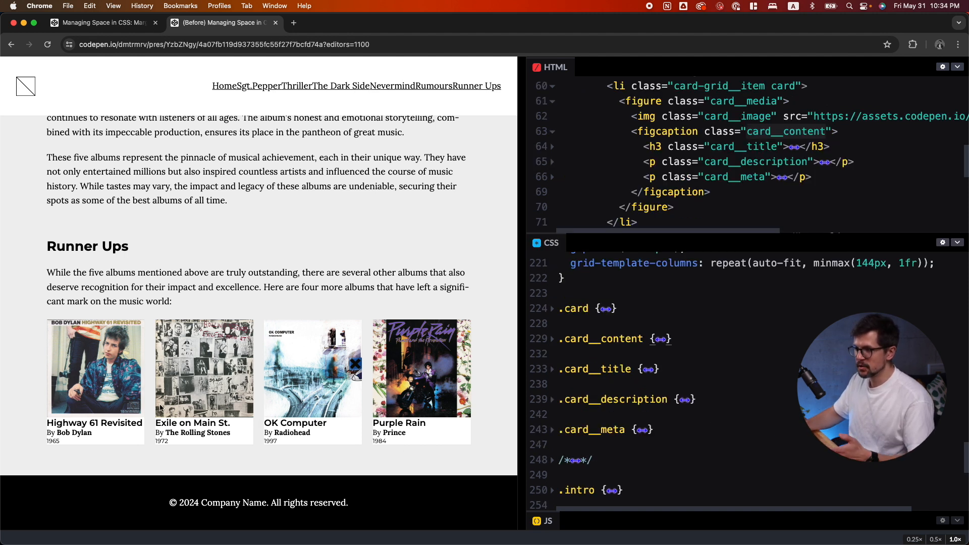
pyautogui.moveTo(96, 436)
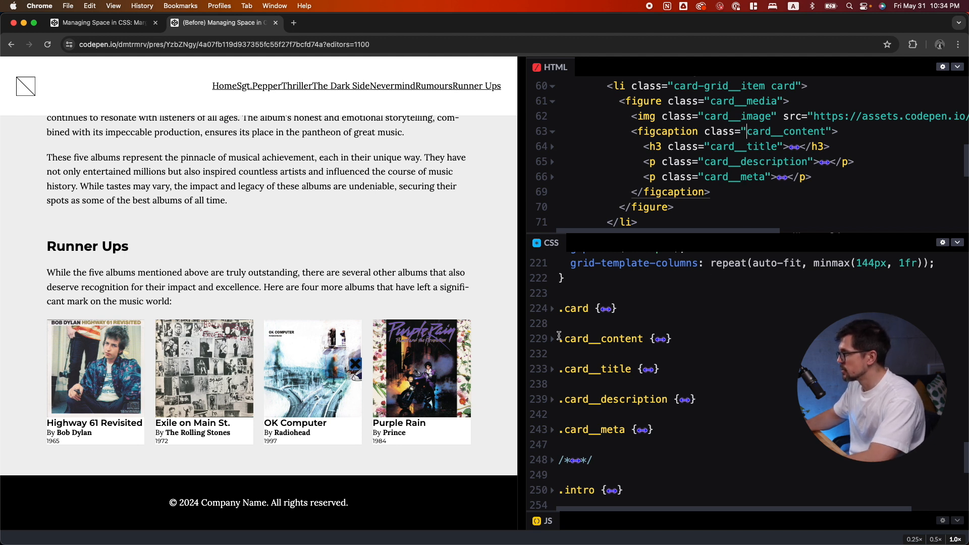
# Step: Give .card__content line-height: 1.25 and padding: var(--step--2)
pyautogui.write('line-height: 1.25;')
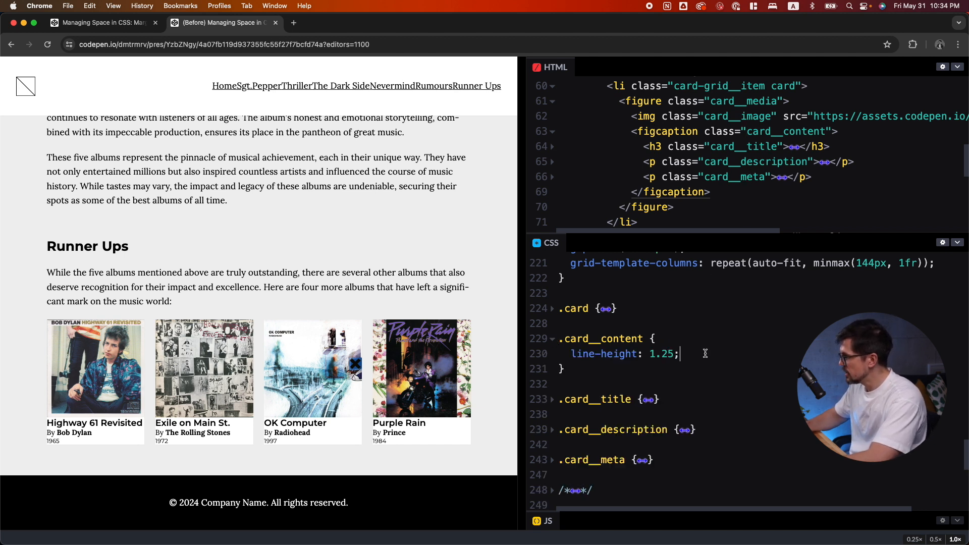
pyautogui.write('padding: var')
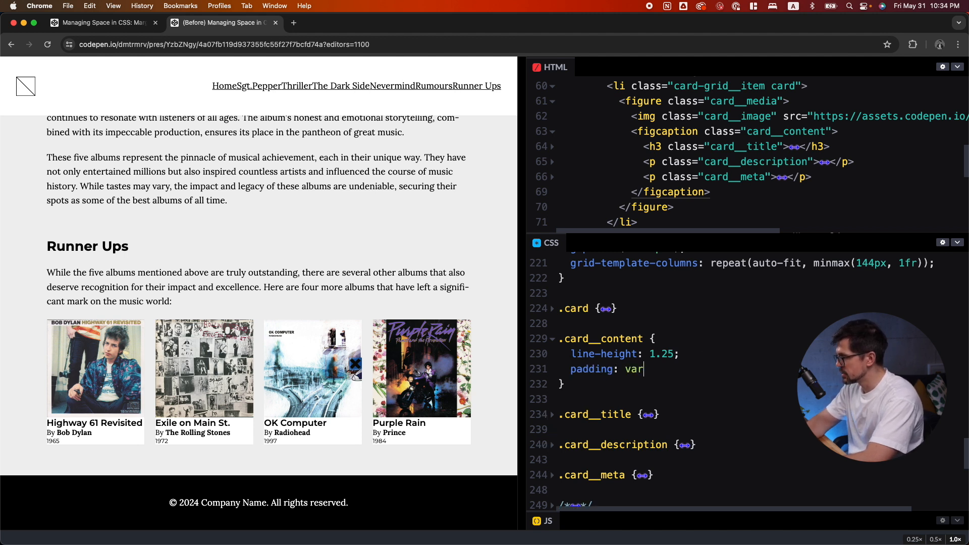
pyautogui.write('(--step--2);')
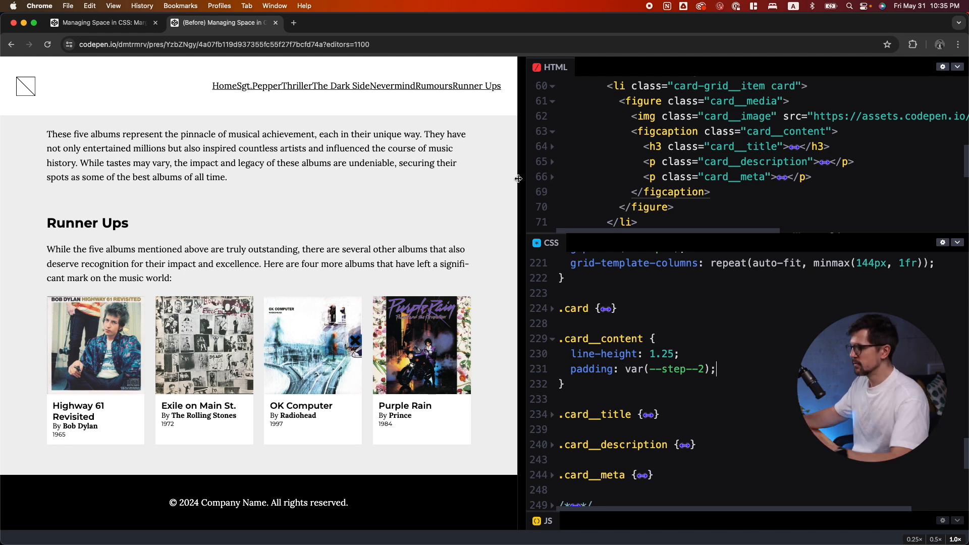
pyautogui.moveTo(535, 206)
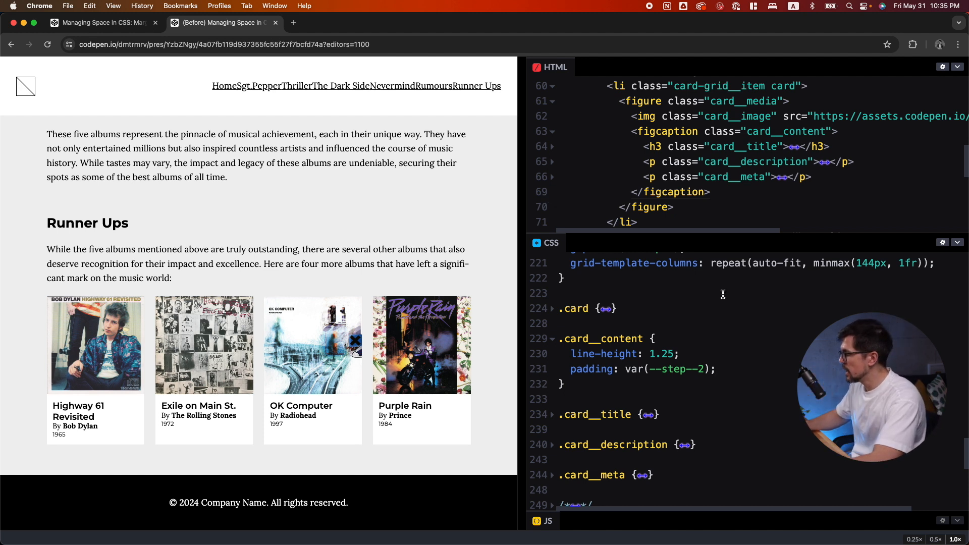
pyautogui.moveTo(646, 335)
pyautogui.write('.card__content > (')
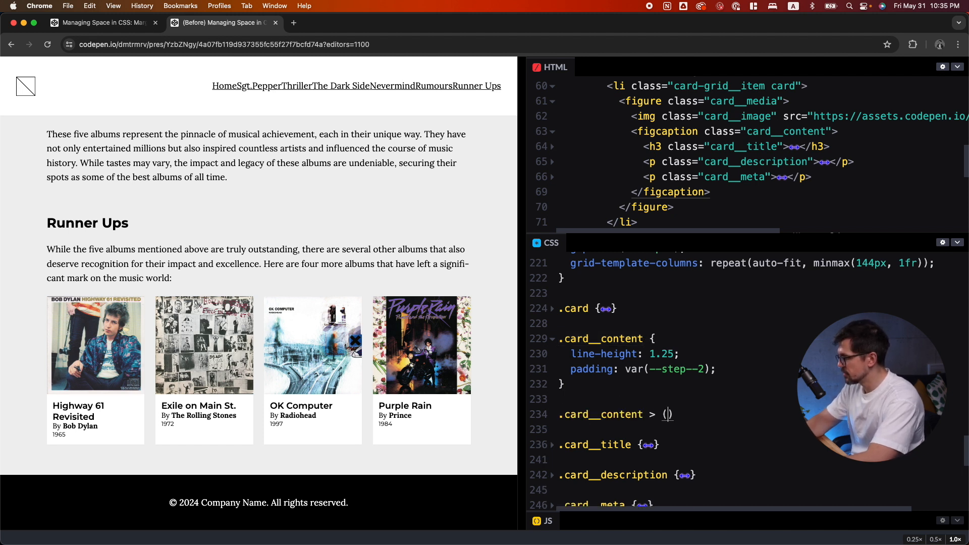
# Step: Add margin-block-start: var(--step--5) above the card descriptions
pyautogui.write('* + * {')
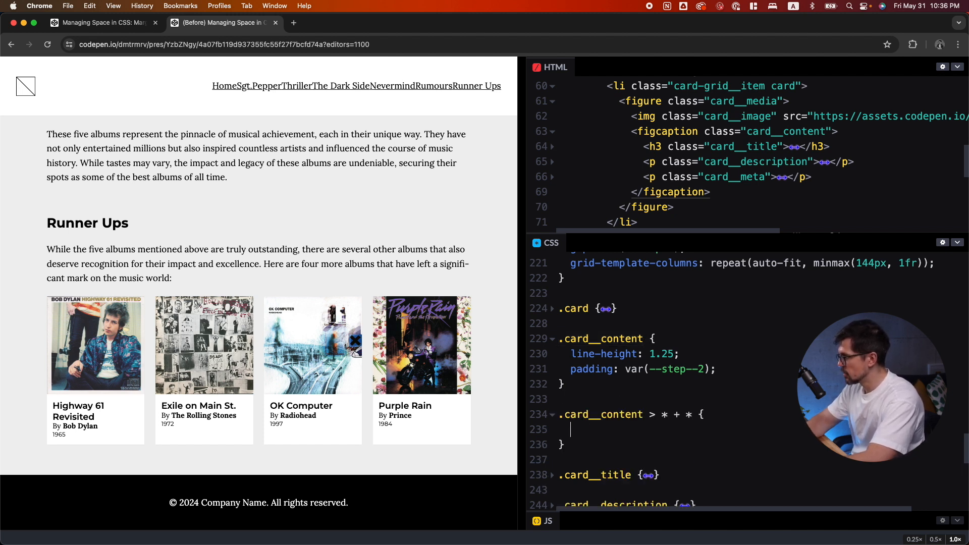
pyautogui.write('margin-block-start:')
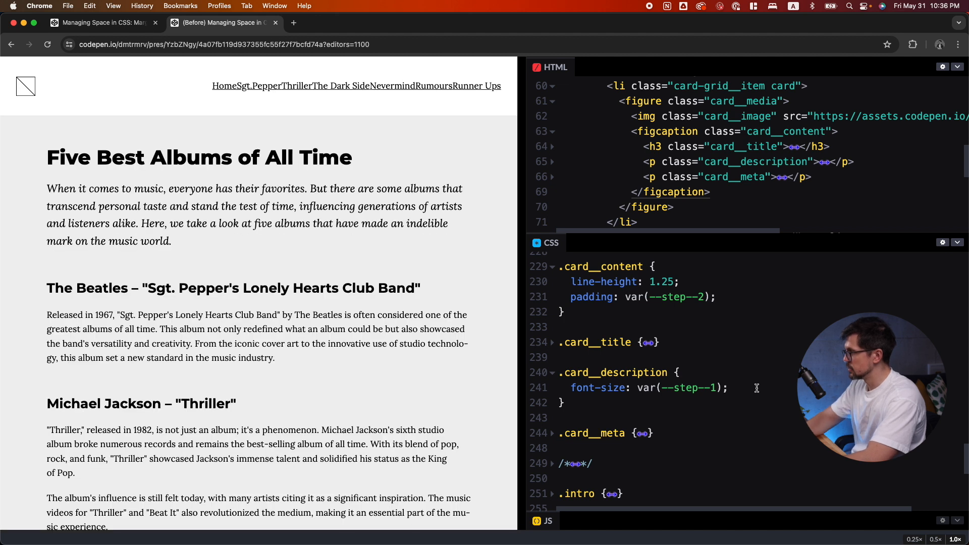
pyautogui.write('ma')
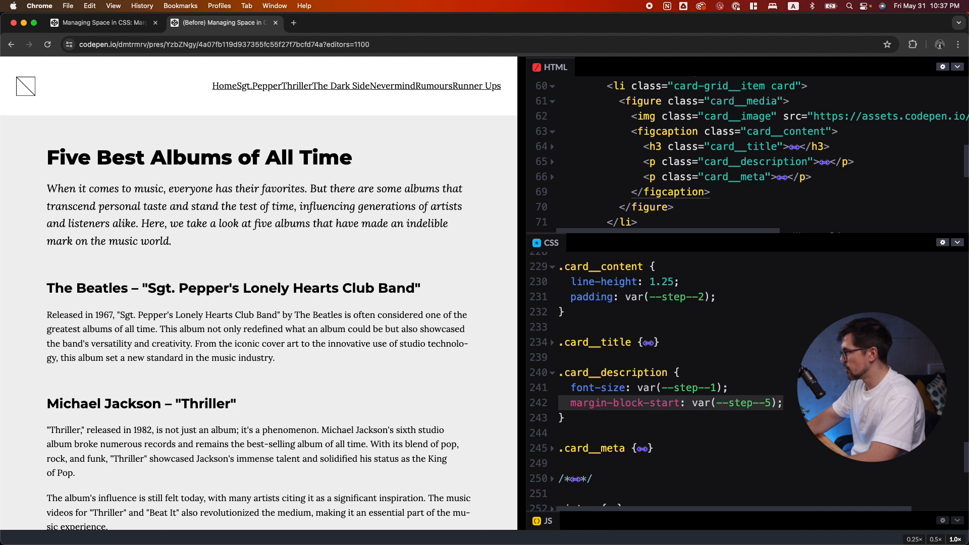
pyautogui.scroll(-3)
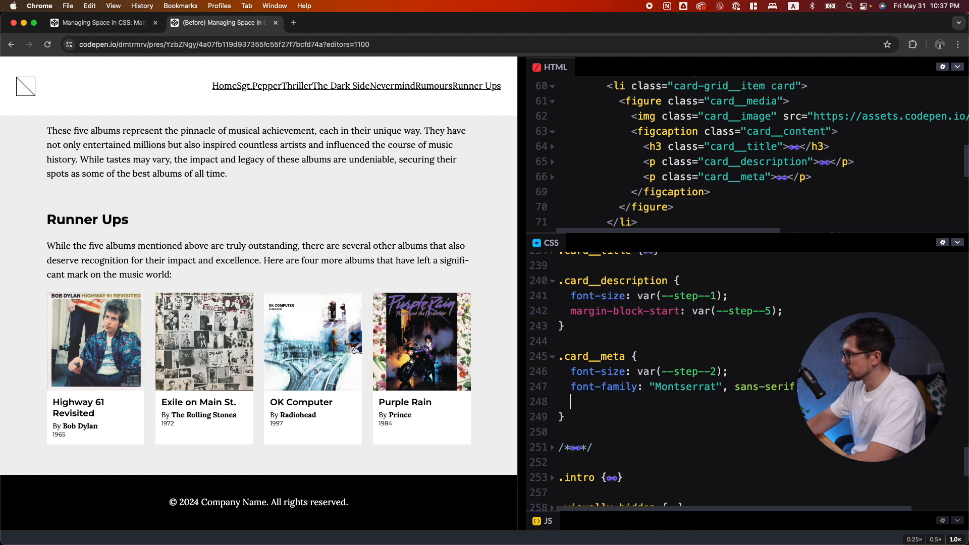
pyautogui.write('margin-block-start: var(--step--5);')
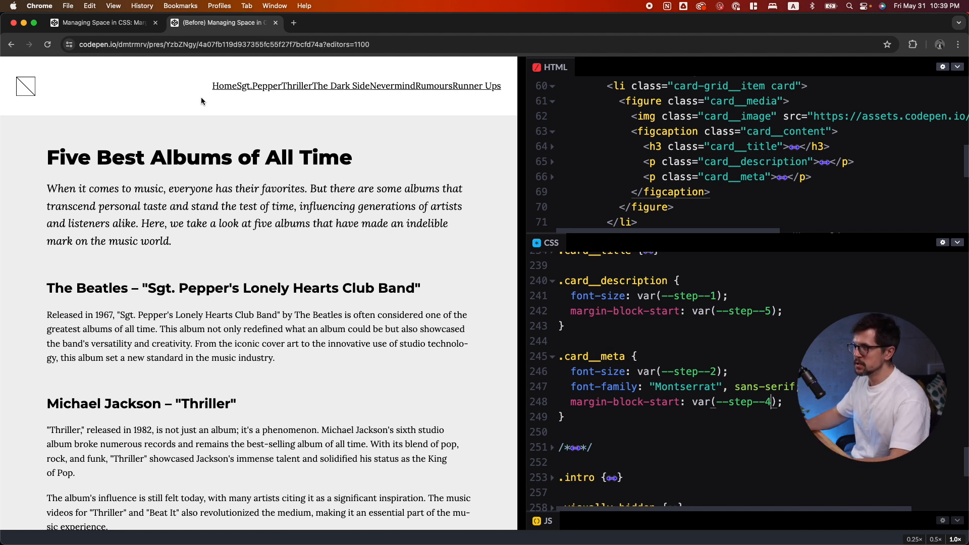
pyautogui.moveTo(254, 92)
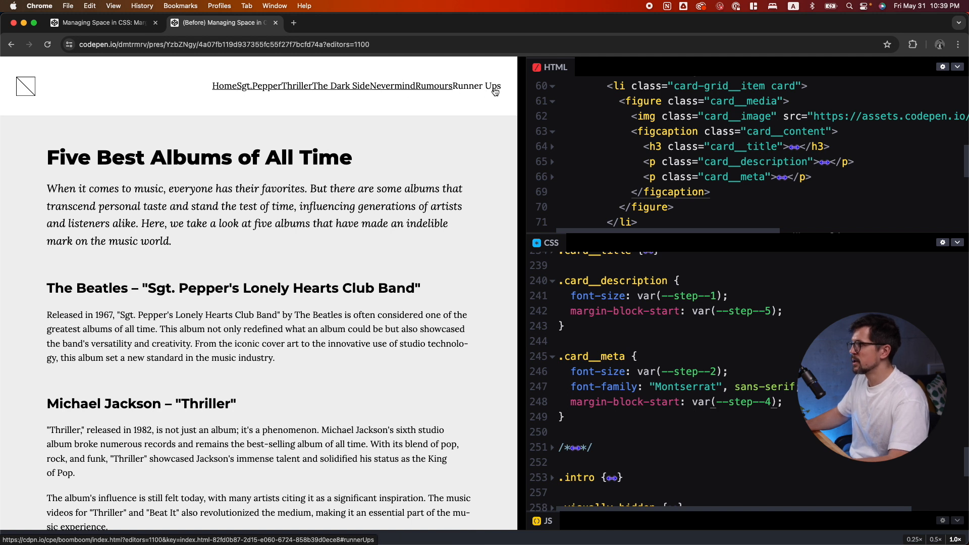
pyautogui.moveTo(383, 105)
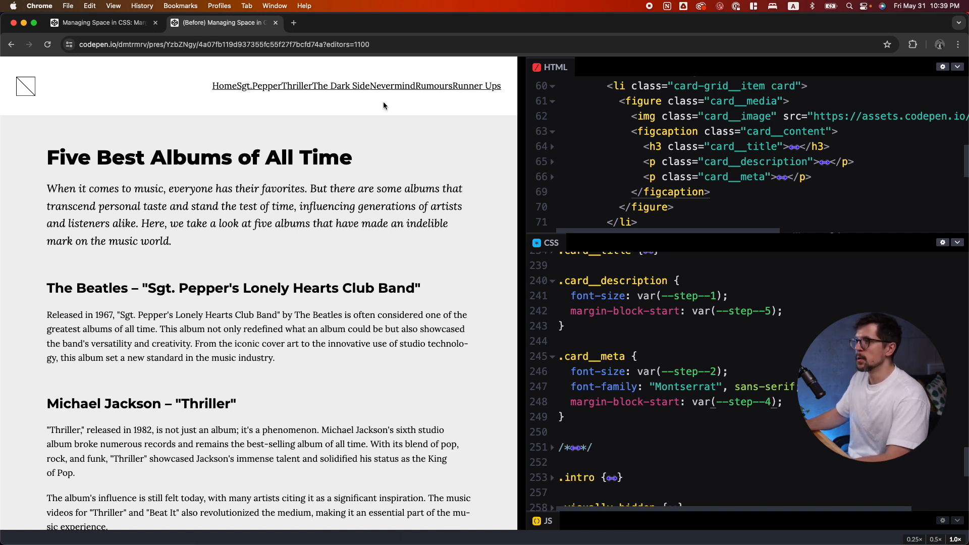
pyautogui.moveTo(380, 108)
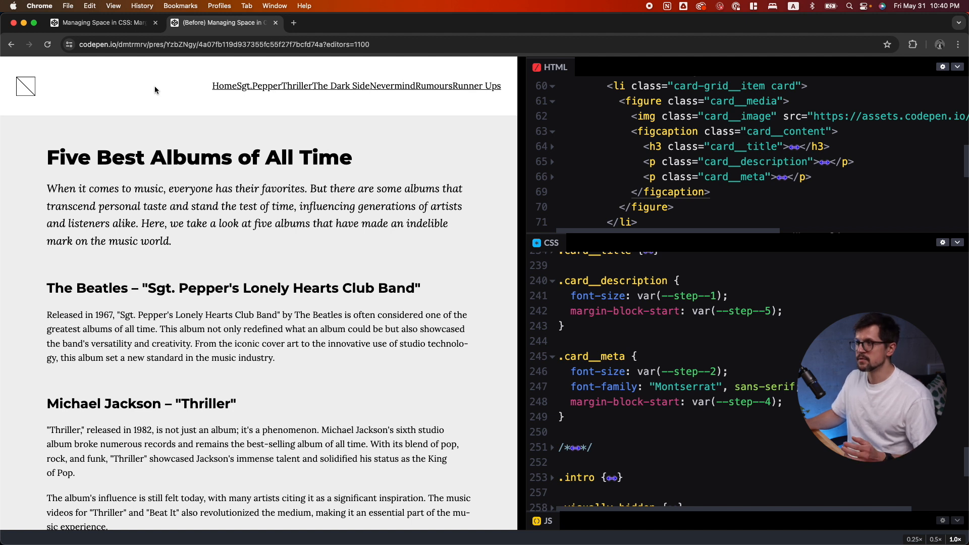
pyautogui.moveTo(179, 89)
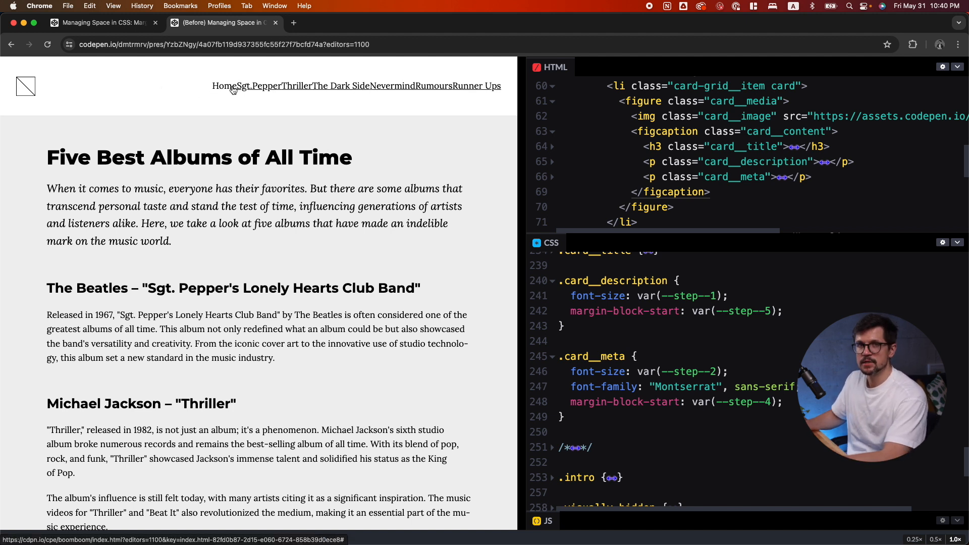
# Step: Bring up and dismiss the options menu on the Home nav link
pyautogui.rightClick(222, 86)
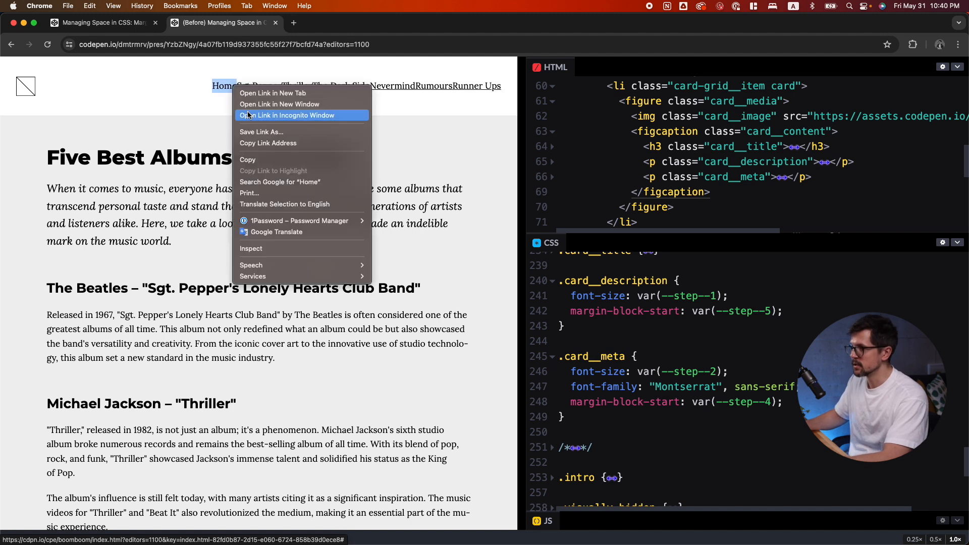
pyautogui.click(250, 248)
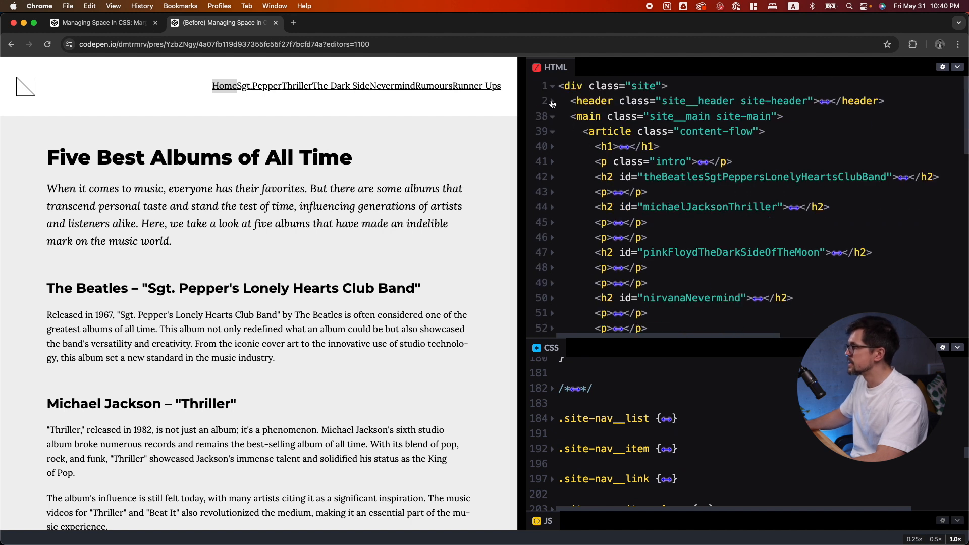
# Step: Unfold header, nav and ul markup and pick out the site-nav__link and site-nav__item classes
pyautogui.click(550, 101)
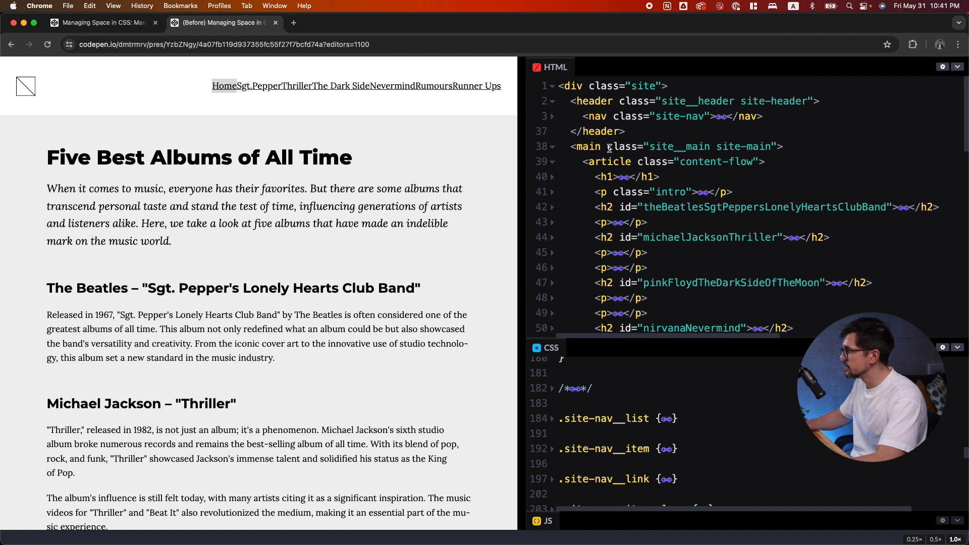
pyautogui.click(550, 116)
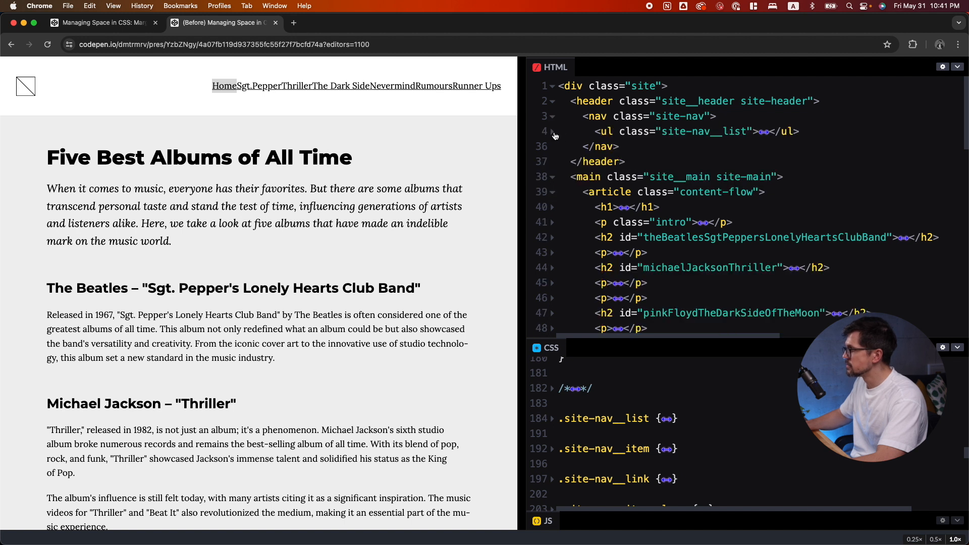
pyautogui.click(552, 131)
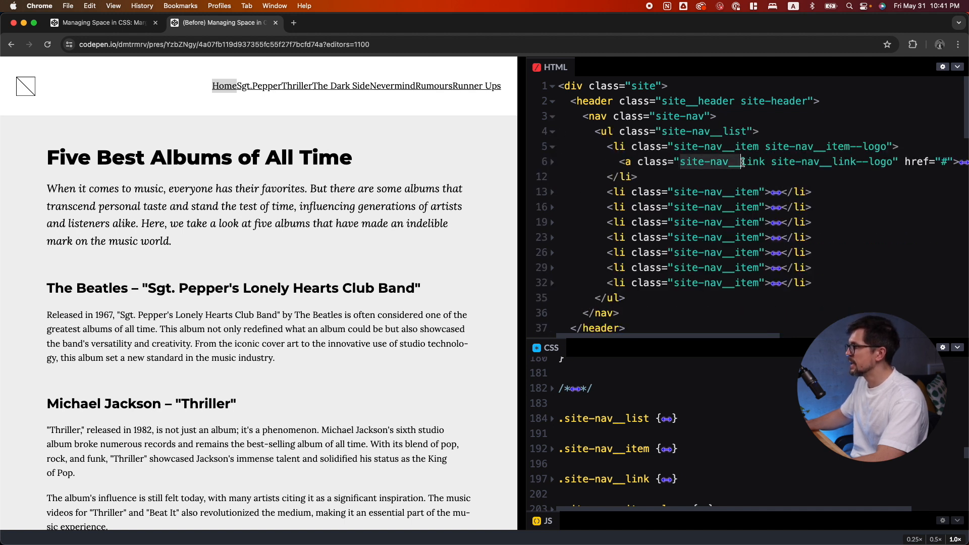
pyautogui.doubleClick(750, 161)
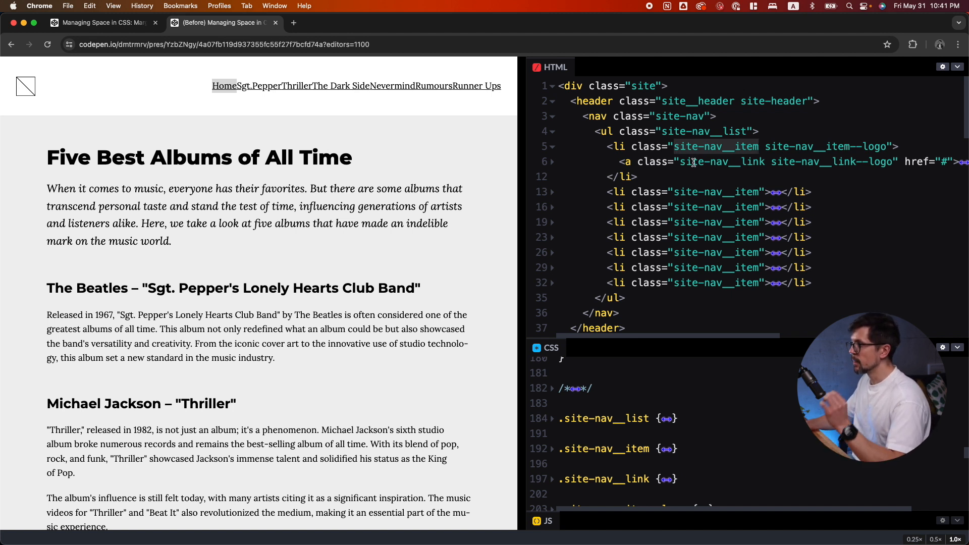
pyautogui.doubleClick(717, 162)
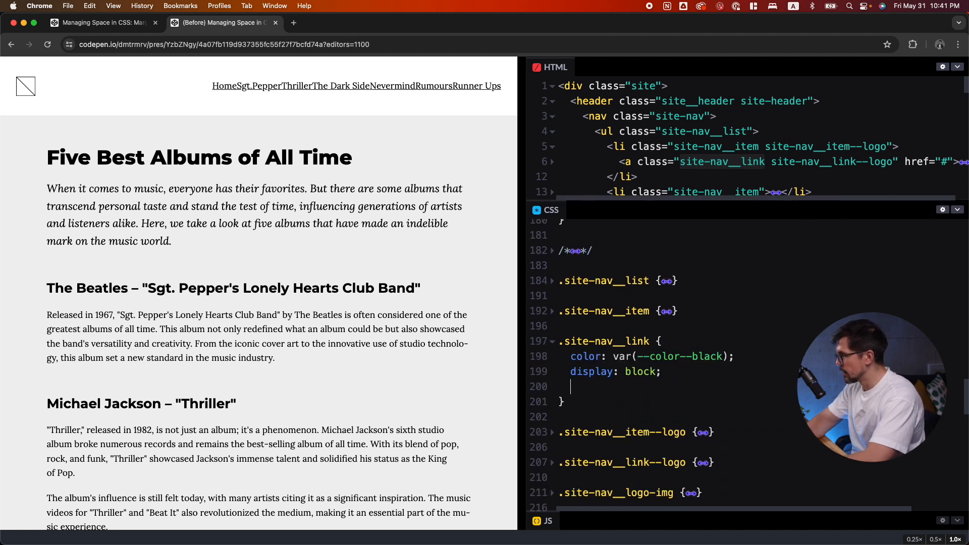
# Step: Add padding: var(--step--5) to .site-nav__link and test focus in the preview
pyautogui.write('padding:')
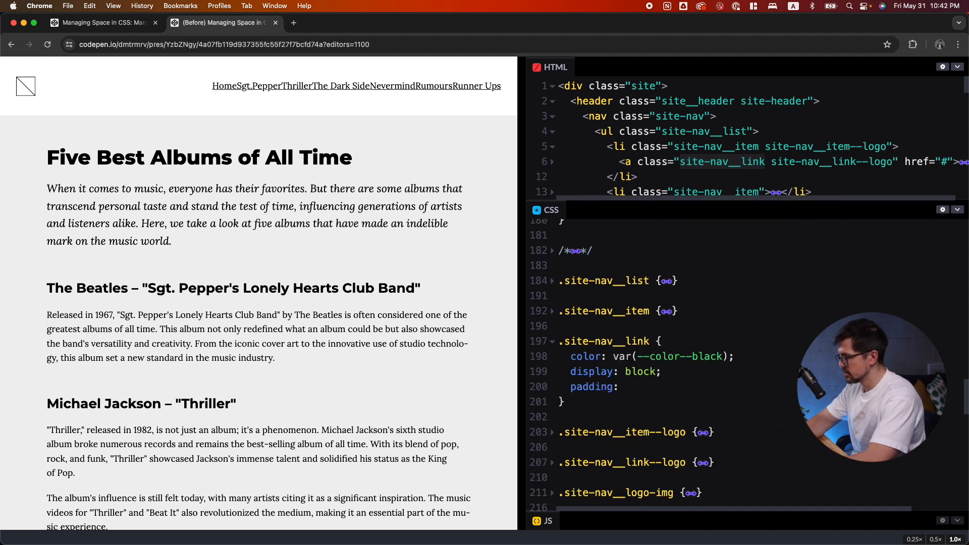
pyautogui.write('var(--step--5)')
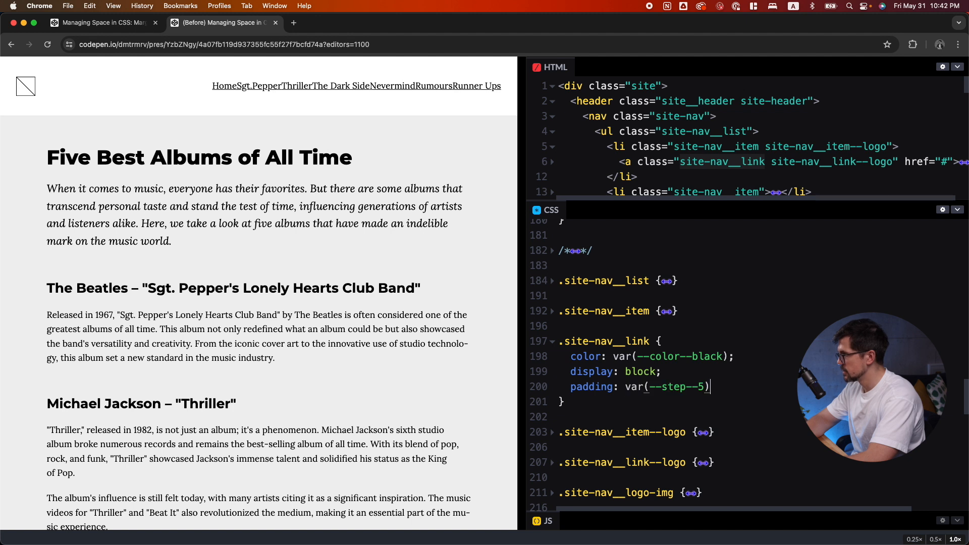
pyautogui.write(';')
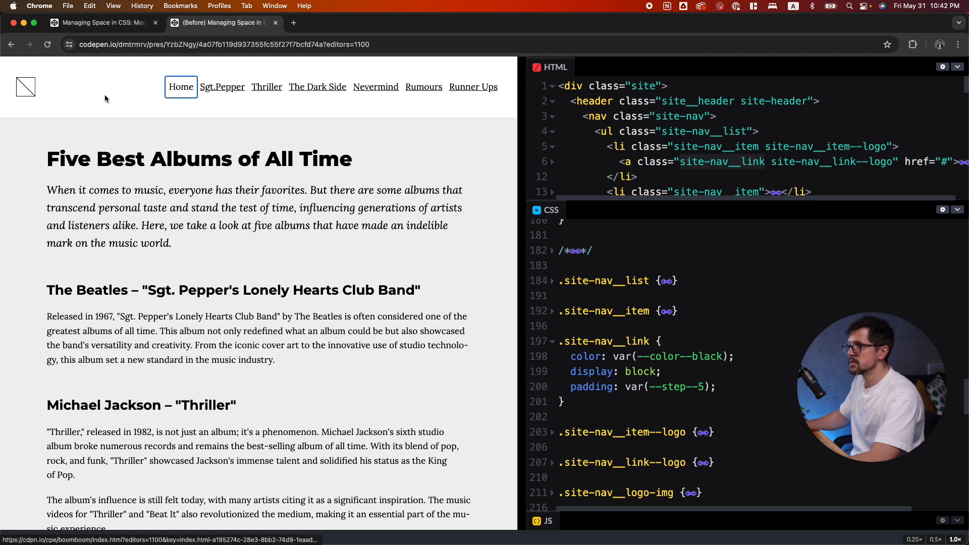
pyautogui.click(317, 87)
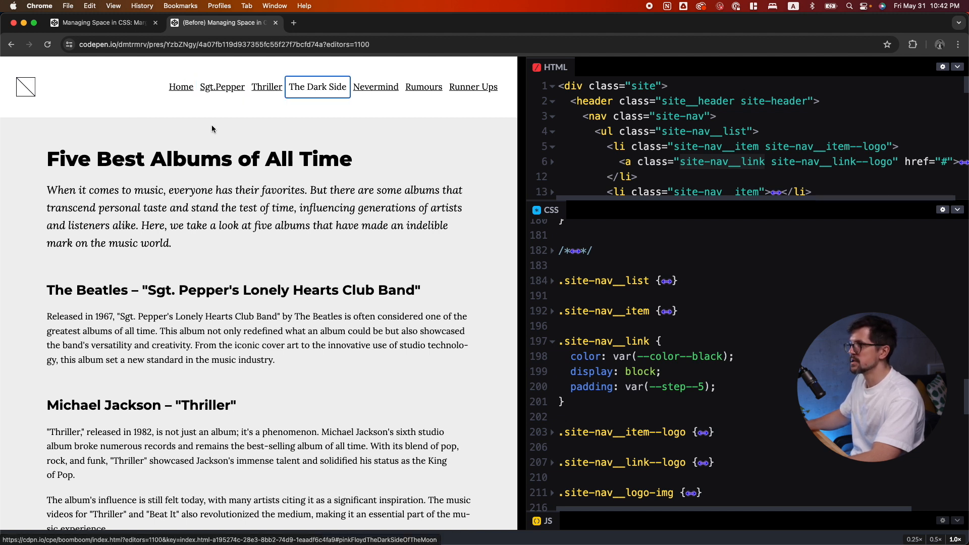
pyautogui.moveTo(414, 130)
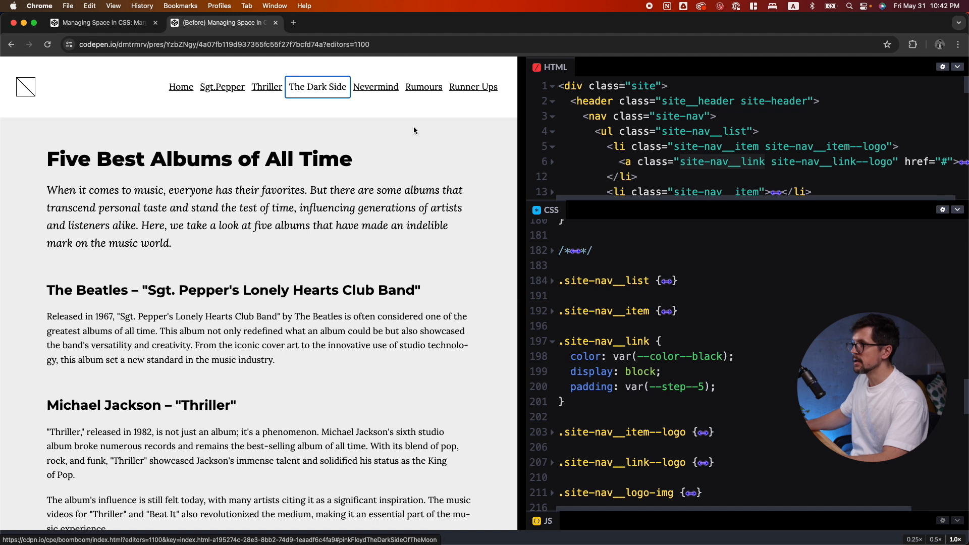
pyautogui.moveTo(397, 113)
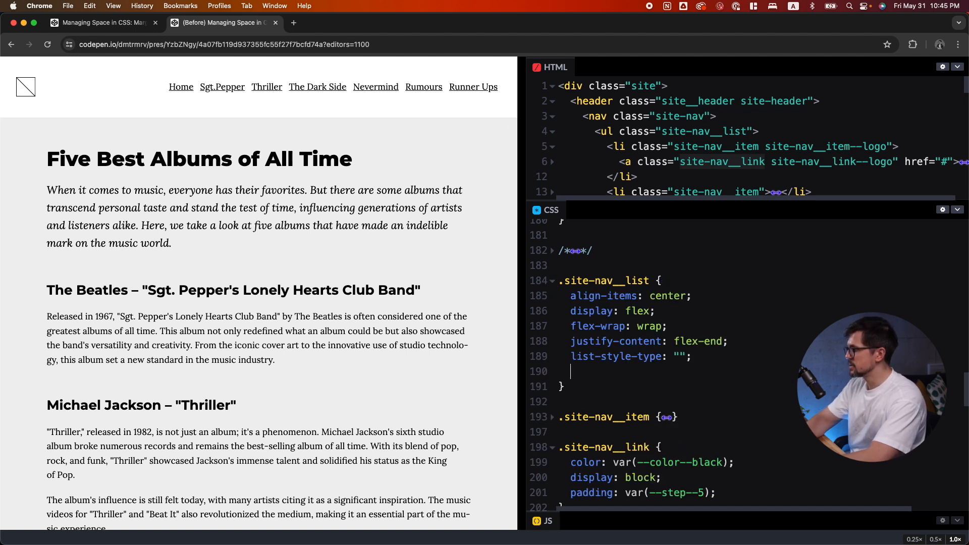
# Step: Add gap: var(--step--4) to the .site-nav__list rule
pyautogui.write('gap: var(--step--5)')
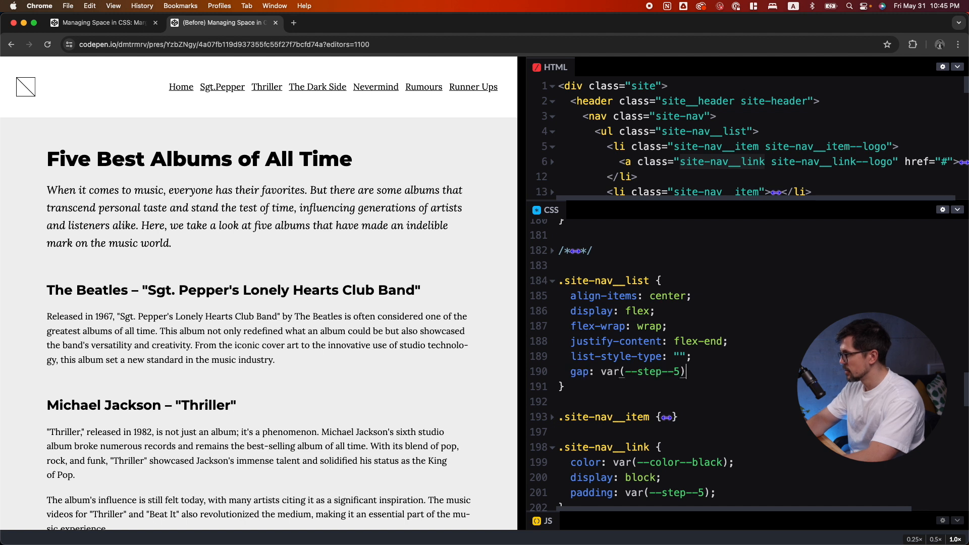
pyautogui.press('Backspace')
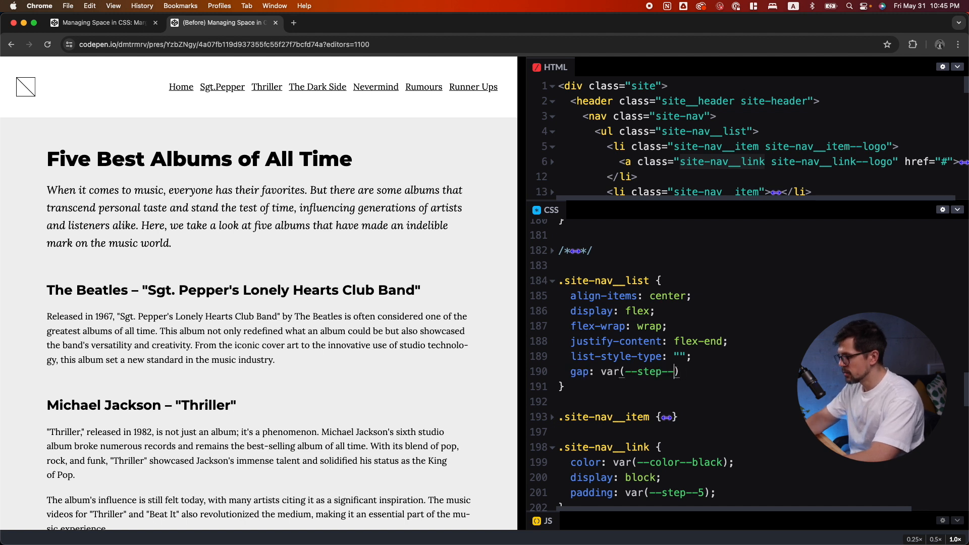
pyautogui.write('4')
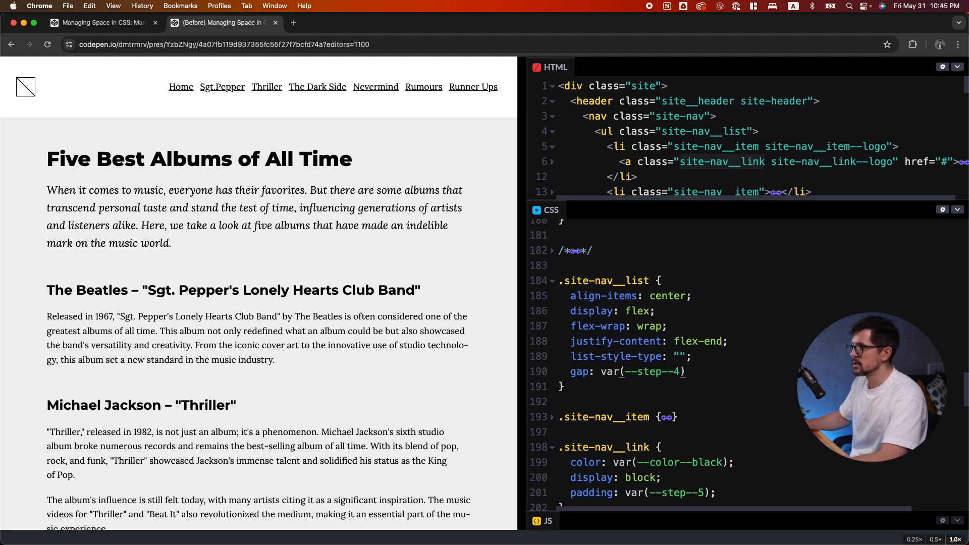